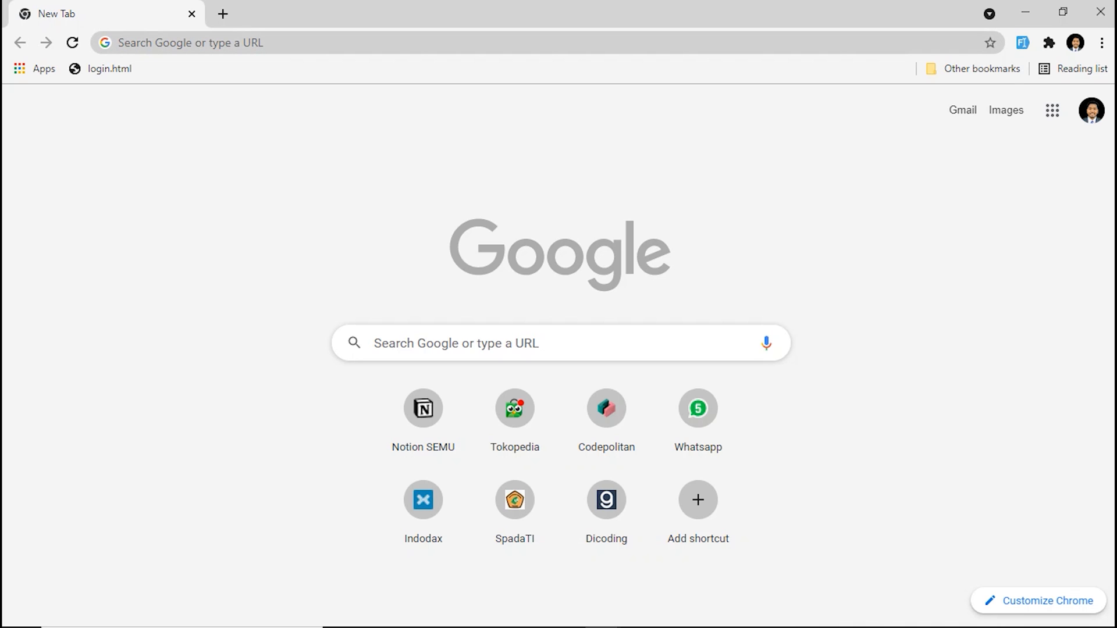
Search Google for 'badaso' and follow the uasoft-indonesia/badaso GitHub result.
text(badaso-demo.uatech.co.id)
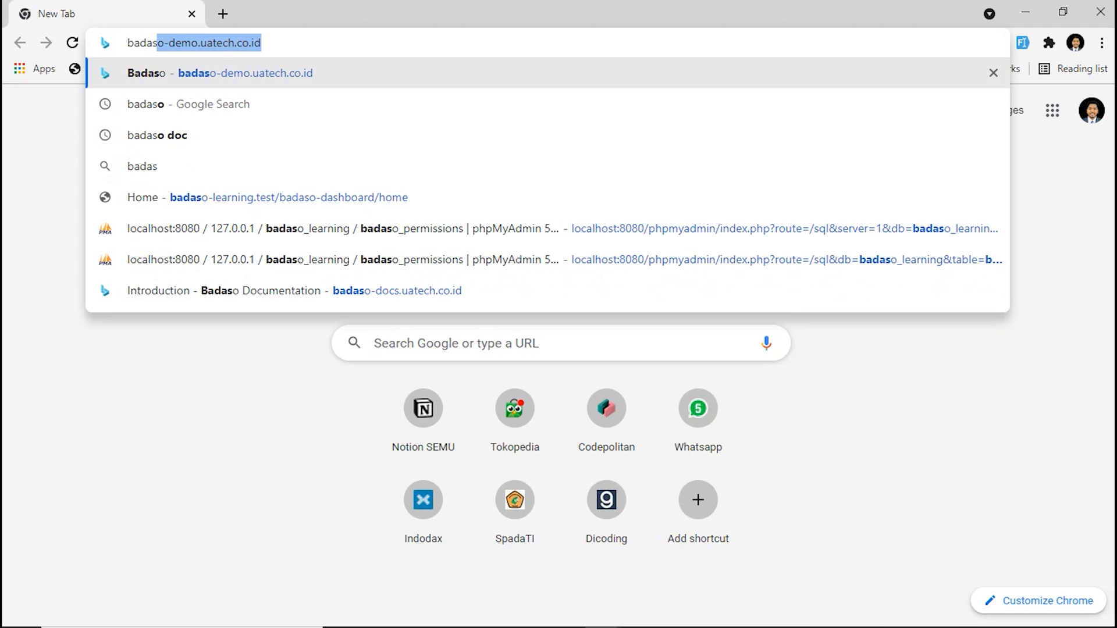
key(Enter)
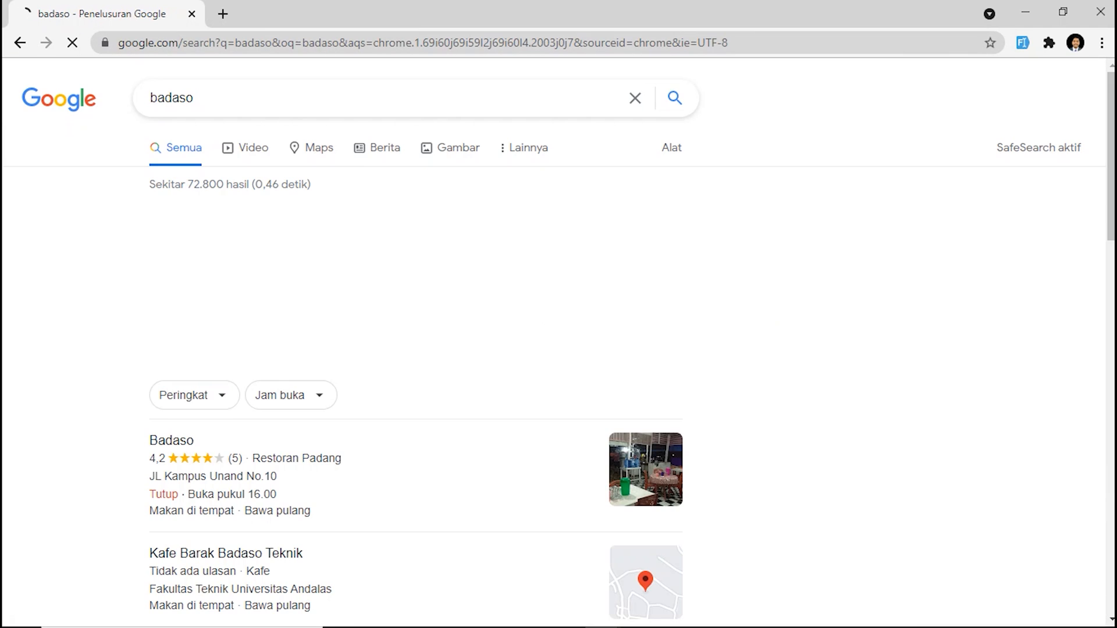
scroll(down, 3)
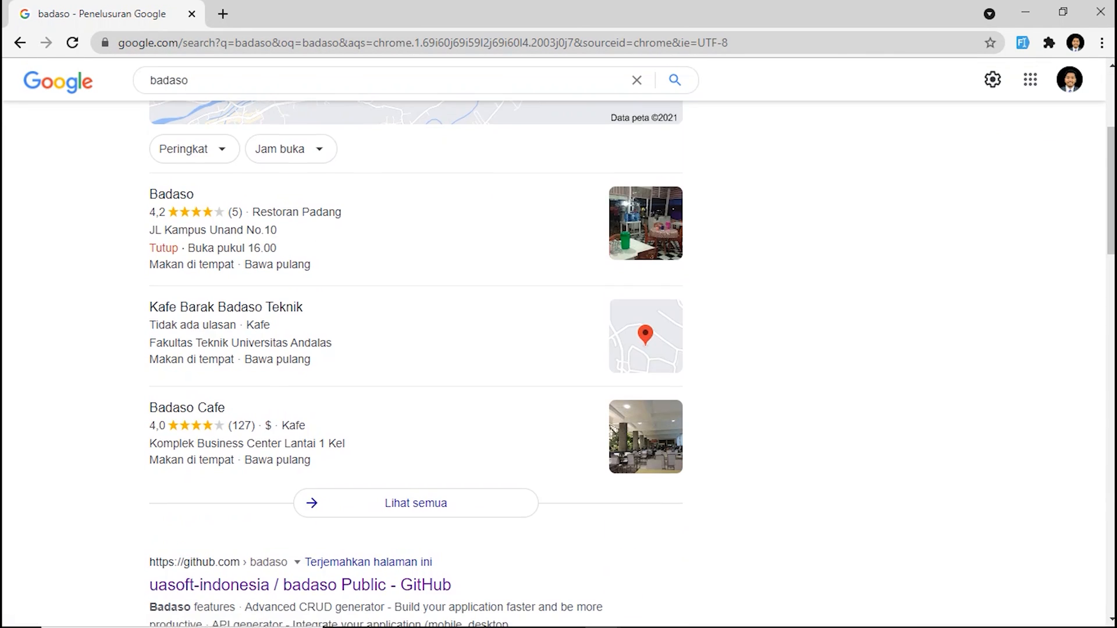
scroll(down, 3)
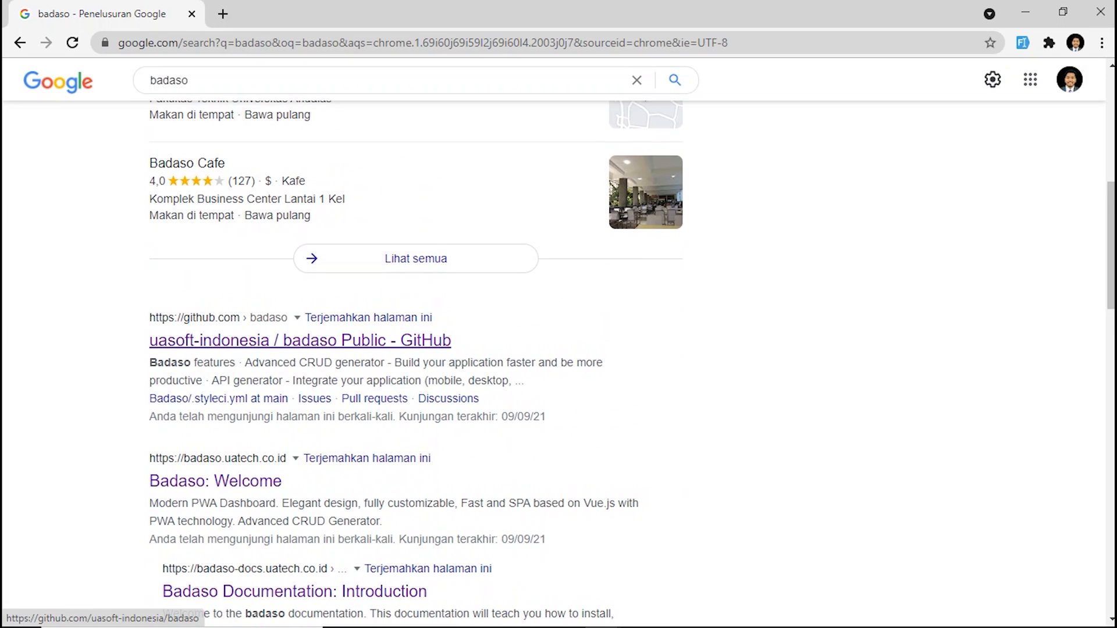
click(299, 341)
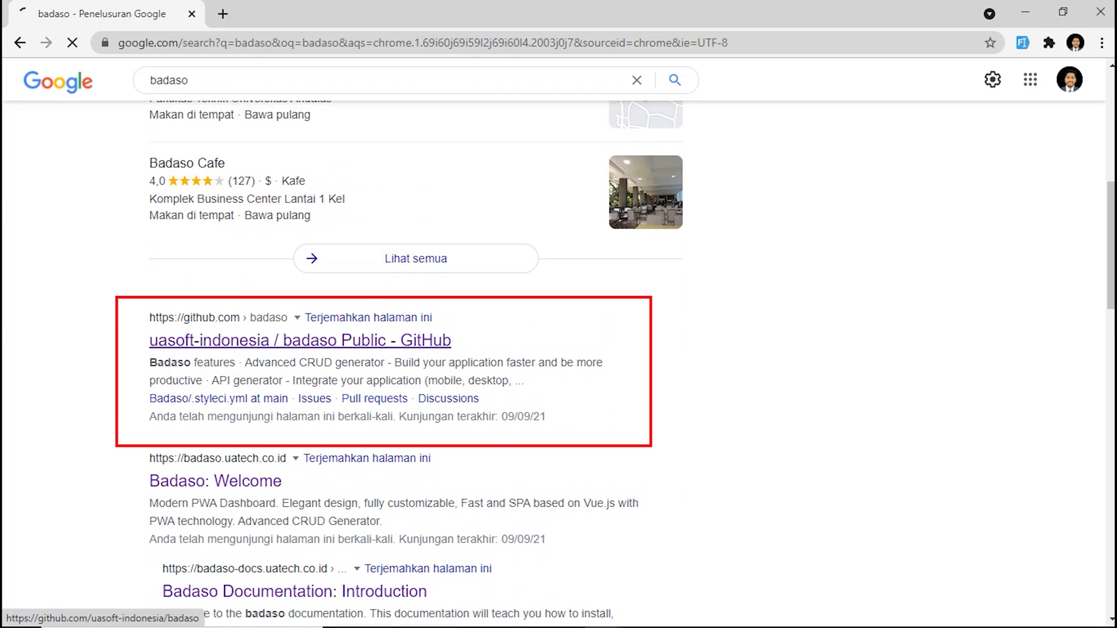
click(299, 340)
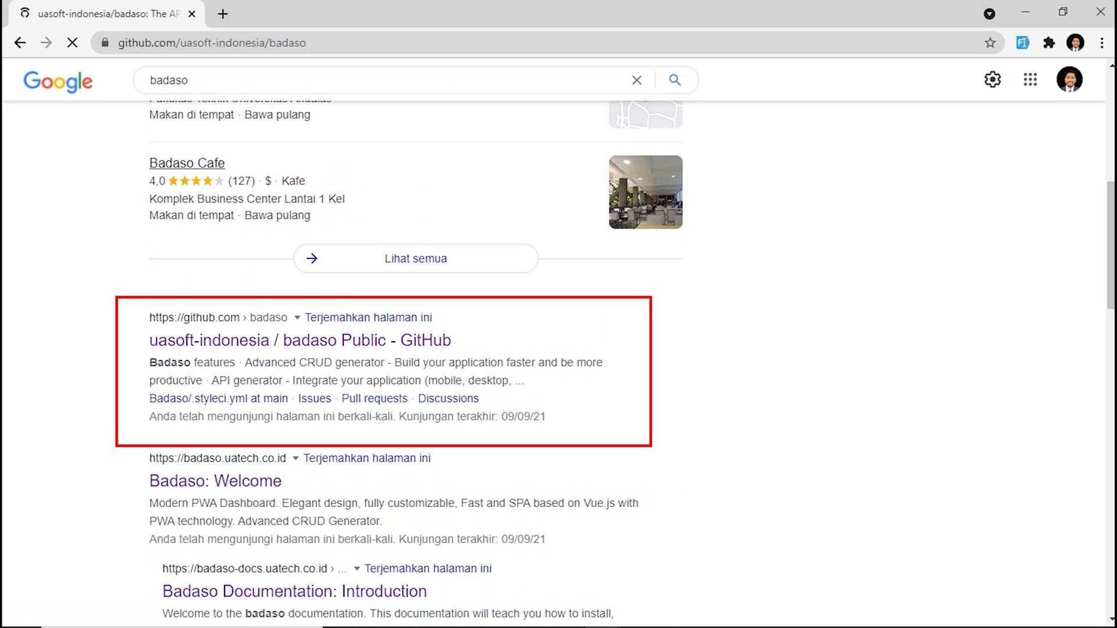
Highlight '100% free' in the About section and scroll through the README's Why badaso list.
click(299, 340)
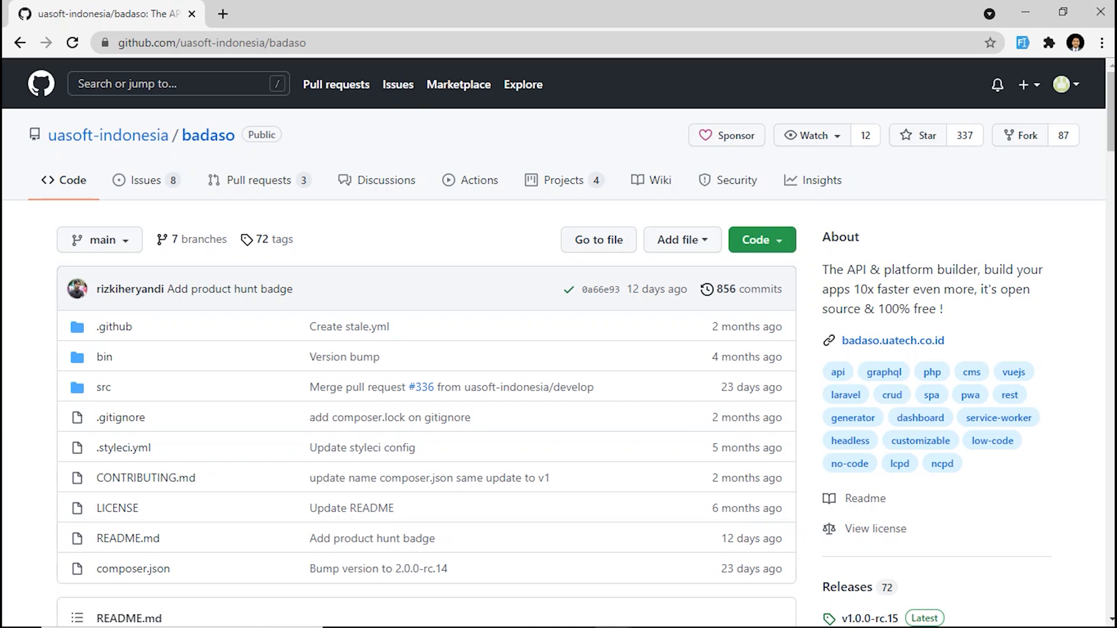
double_click(893, 308)
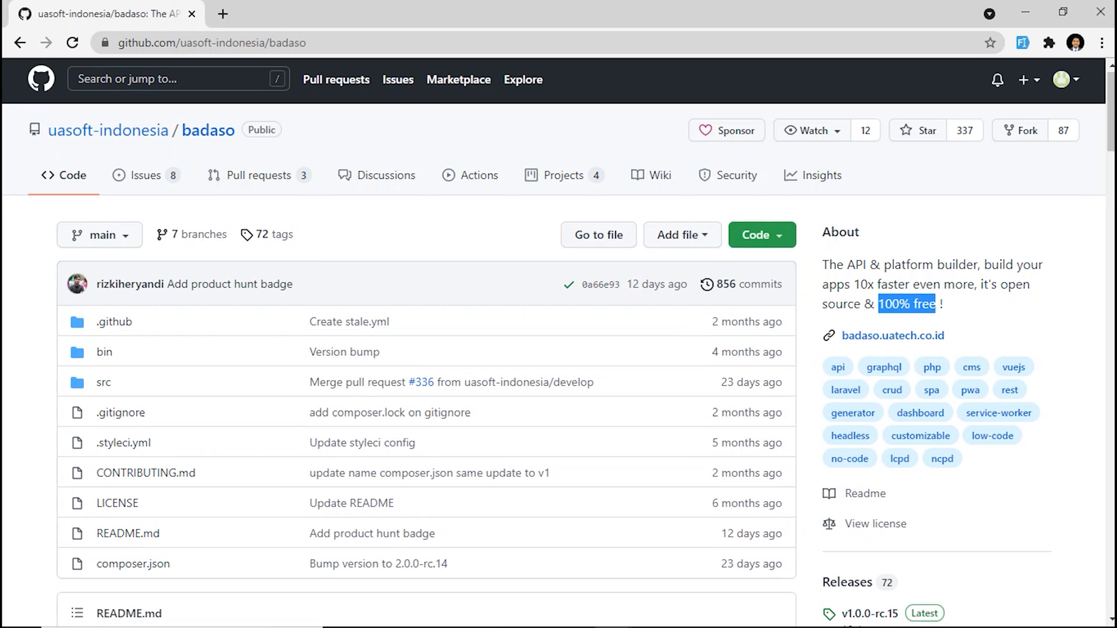
scroll(down, 3)
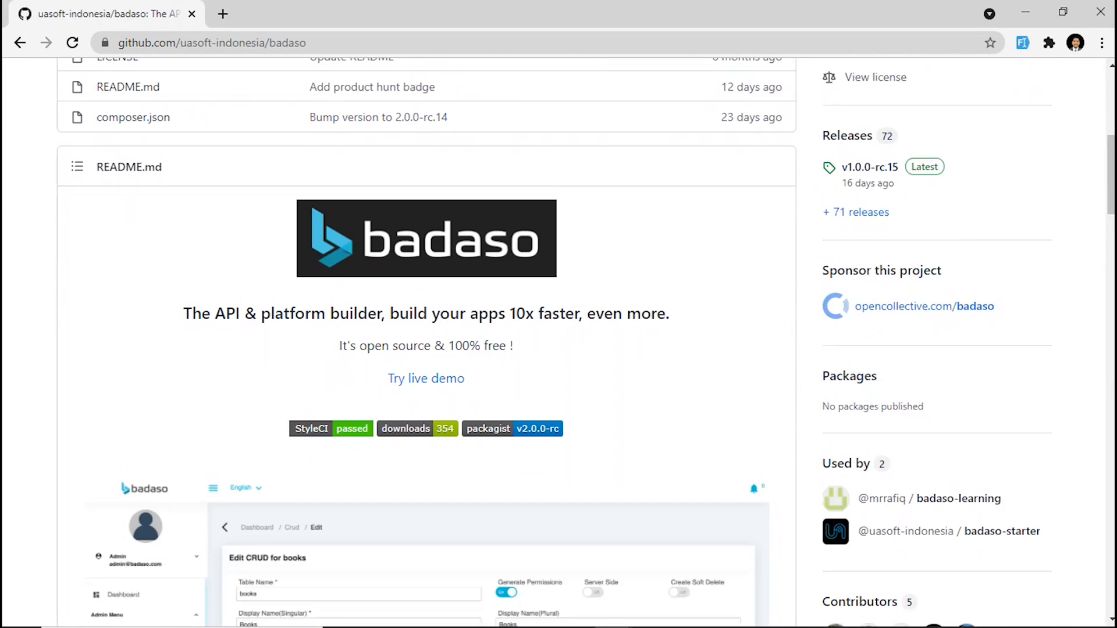
scroll(down, 3)
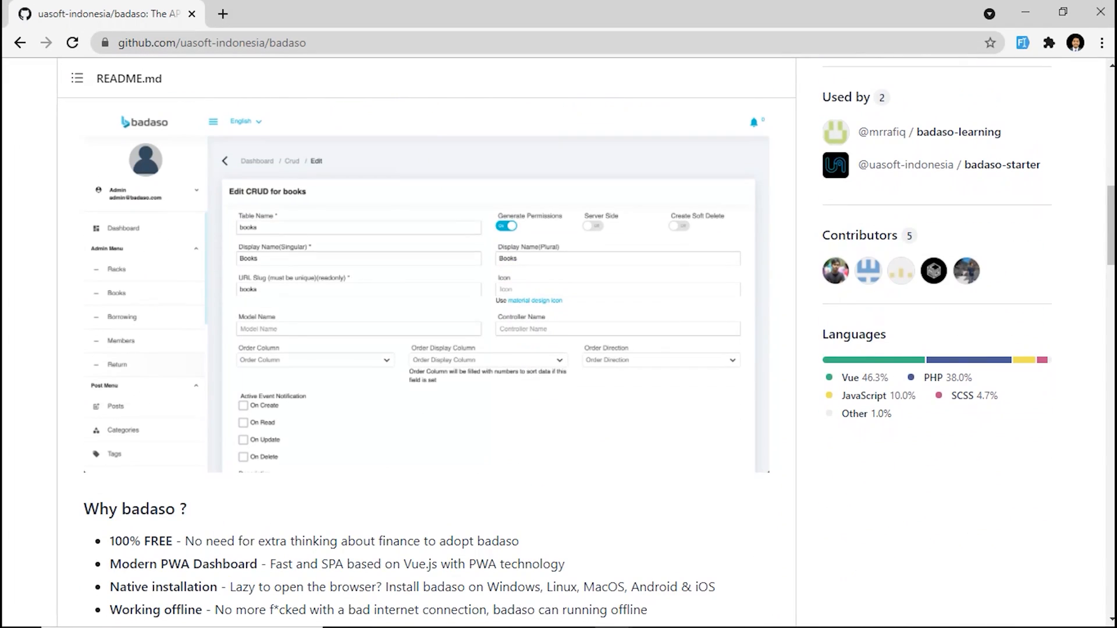
scroll(down, 3)
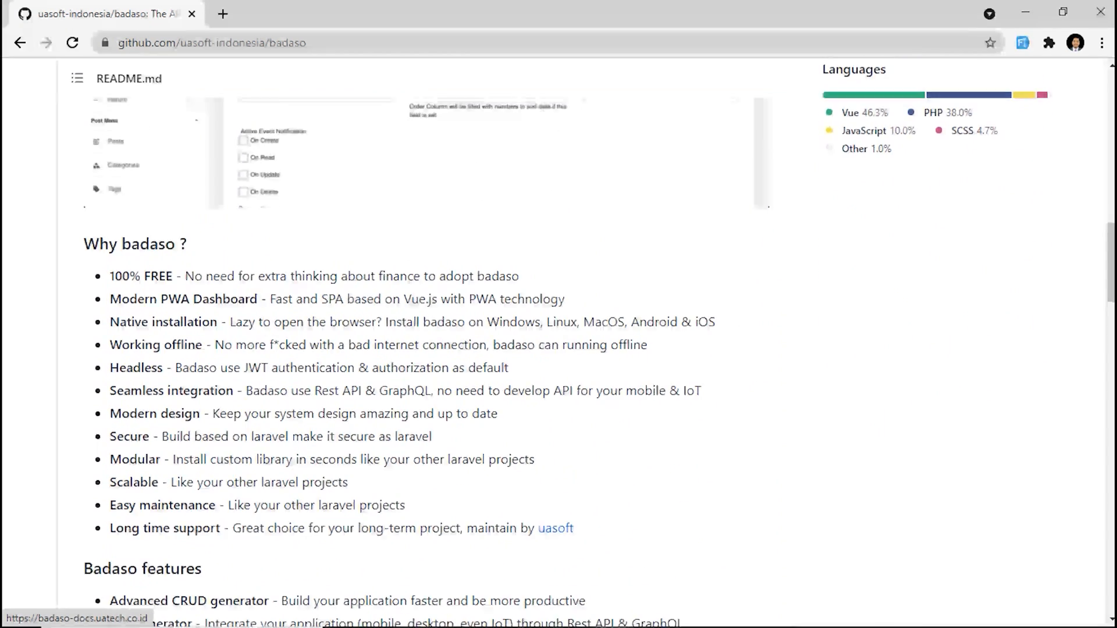
scroll(down, 3)
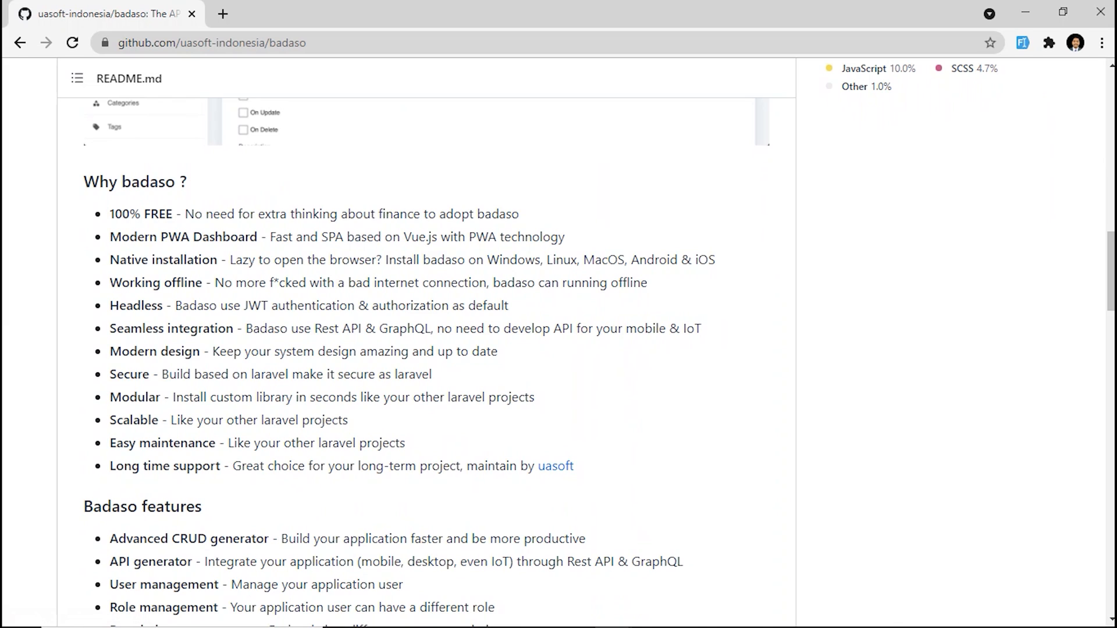
scroll(down, 3)
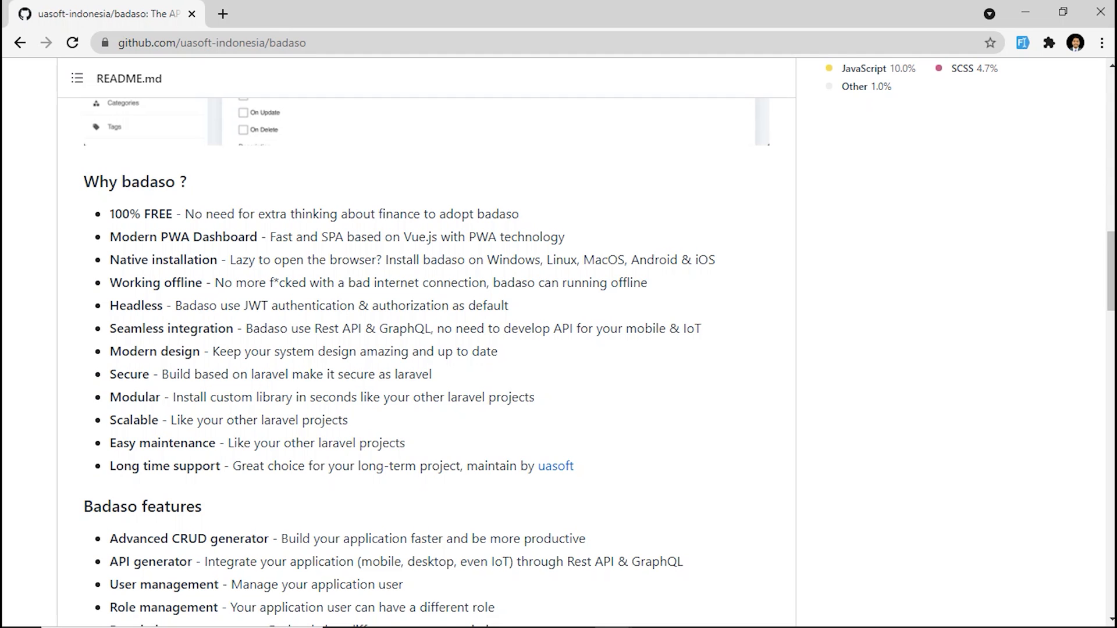
Scroll to the README's Live demo section and follow 'Click here for live demo'.
scroll(down, 3)
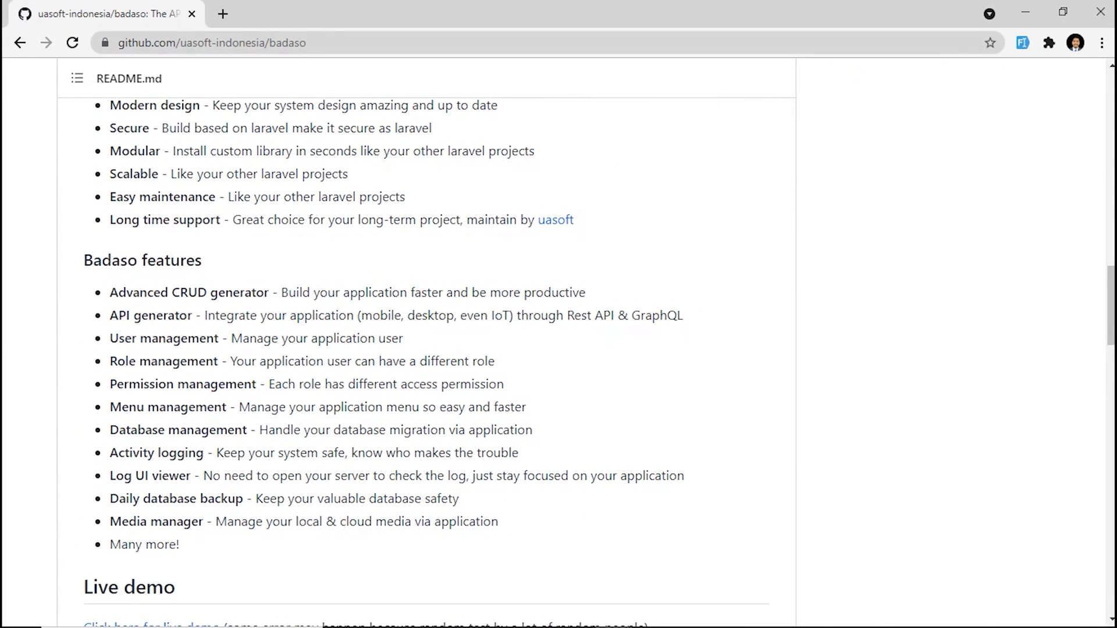
scroll(down, 3)
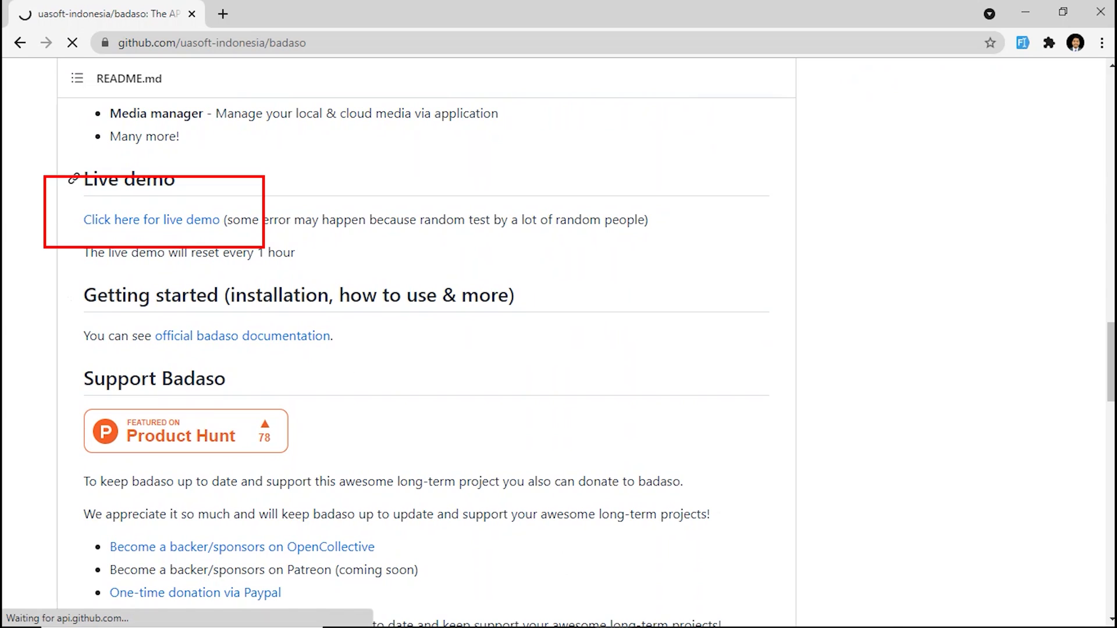
click(151, 219)
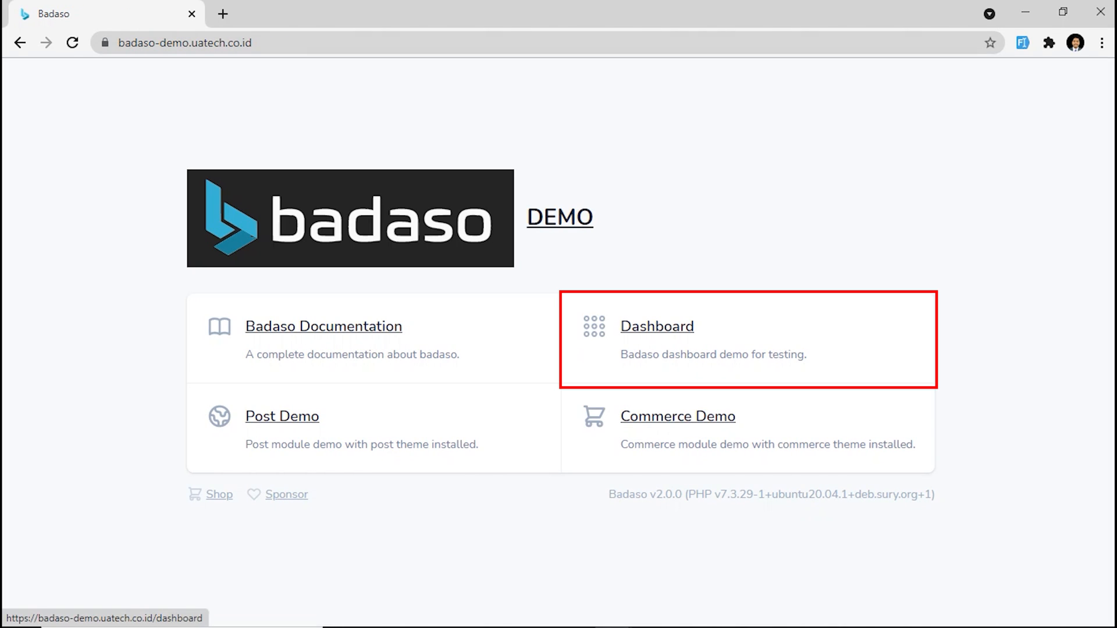
Choose the Dashboard card on the Badaso demo landing page.
click(657, 326)
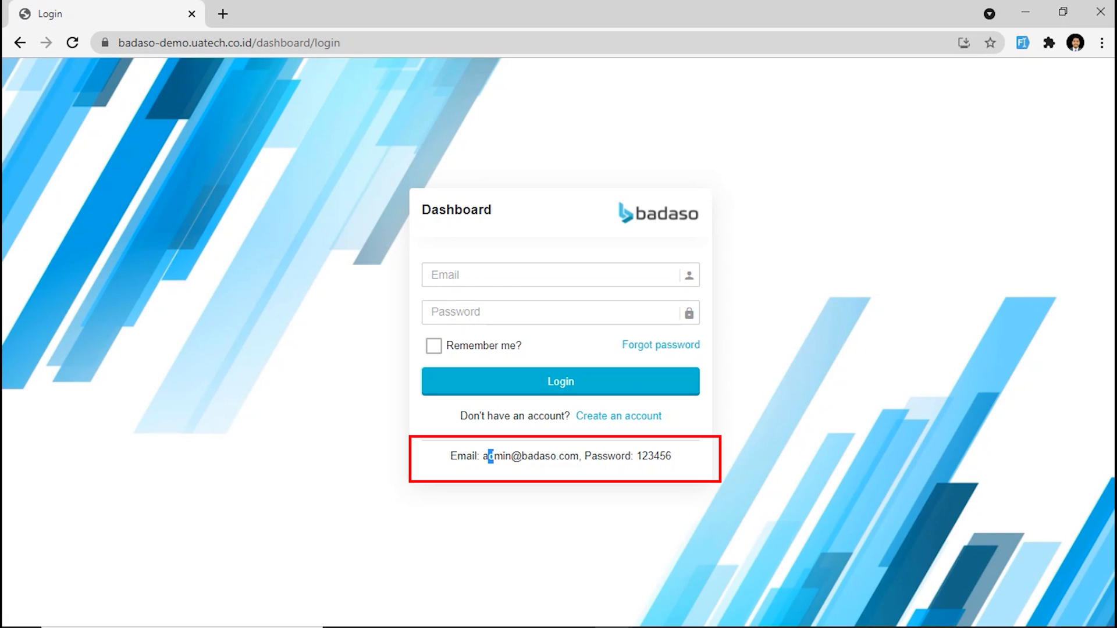
drag(490, 456, 543, 456)
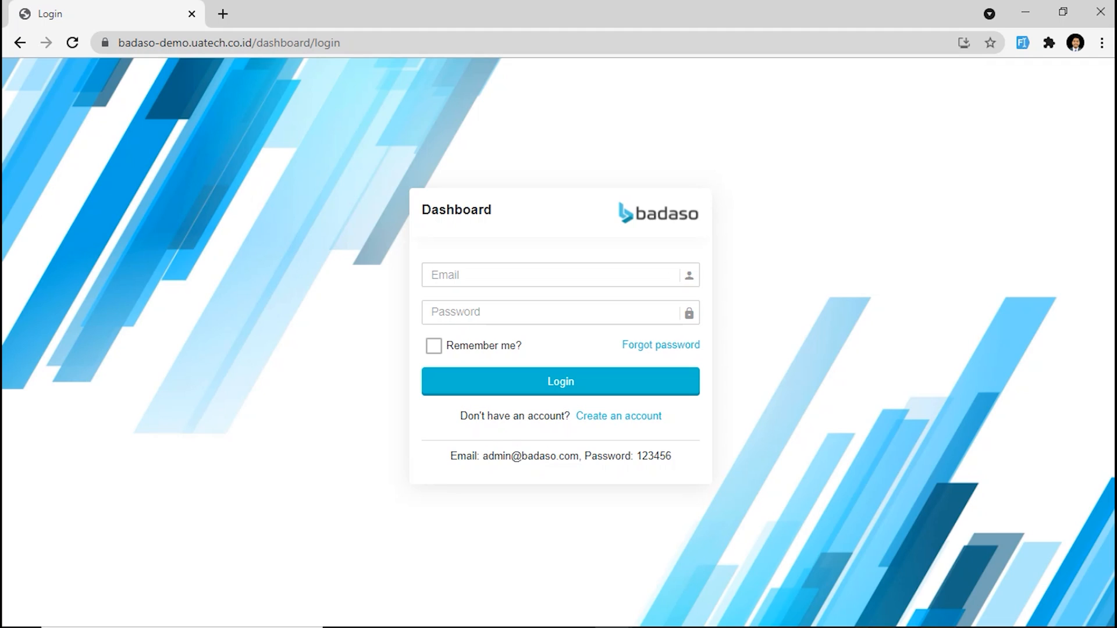
double_click(530, 456)
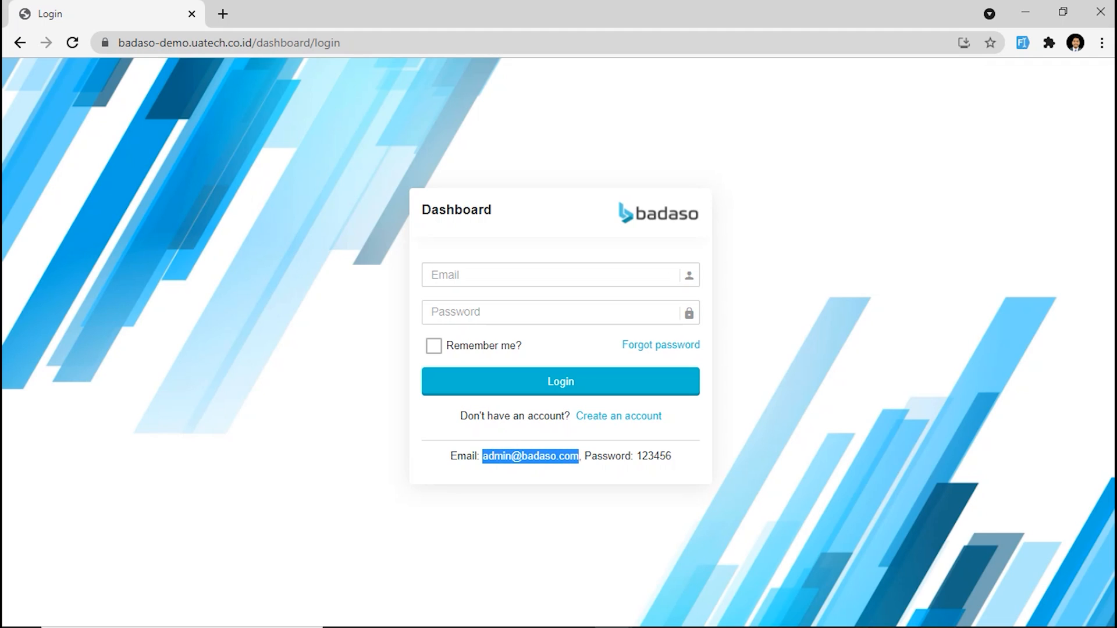
text(admin@badaso.com)
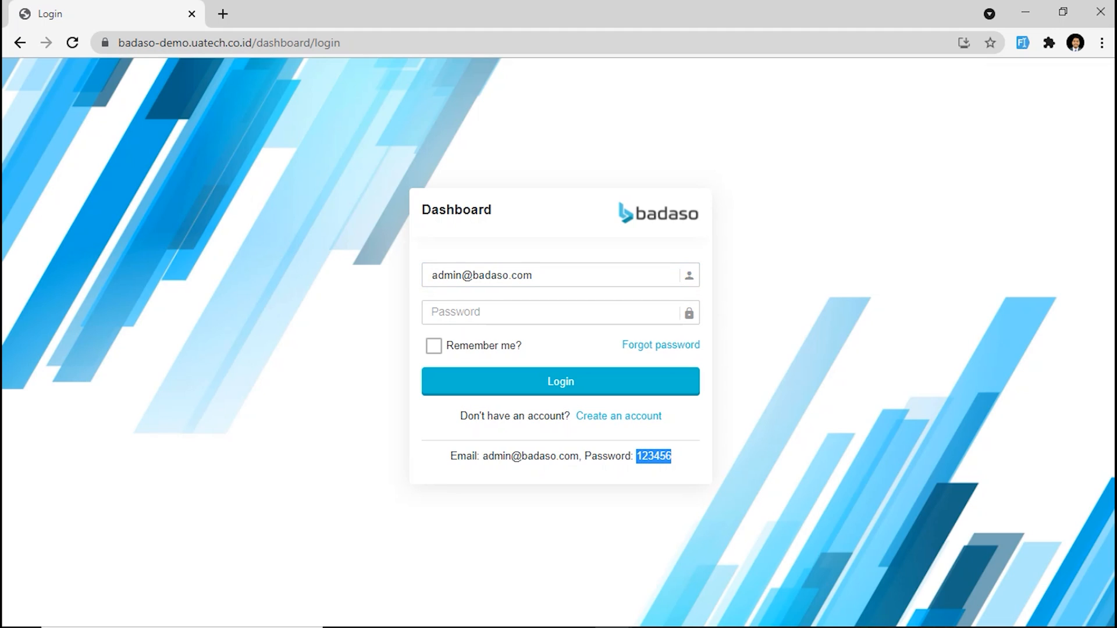
click(559, 312)
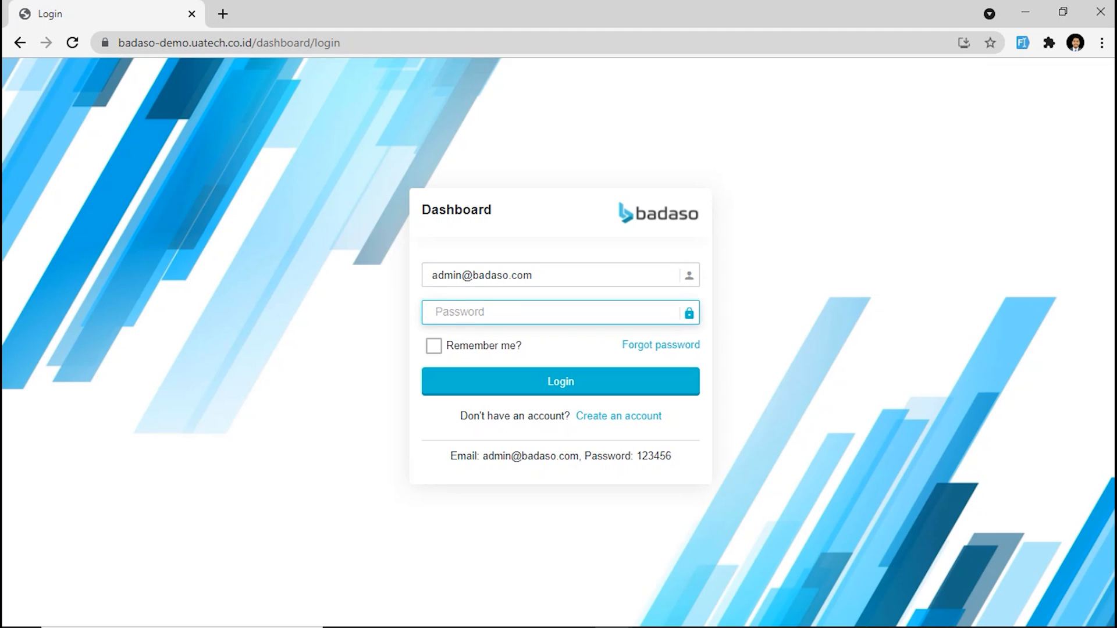
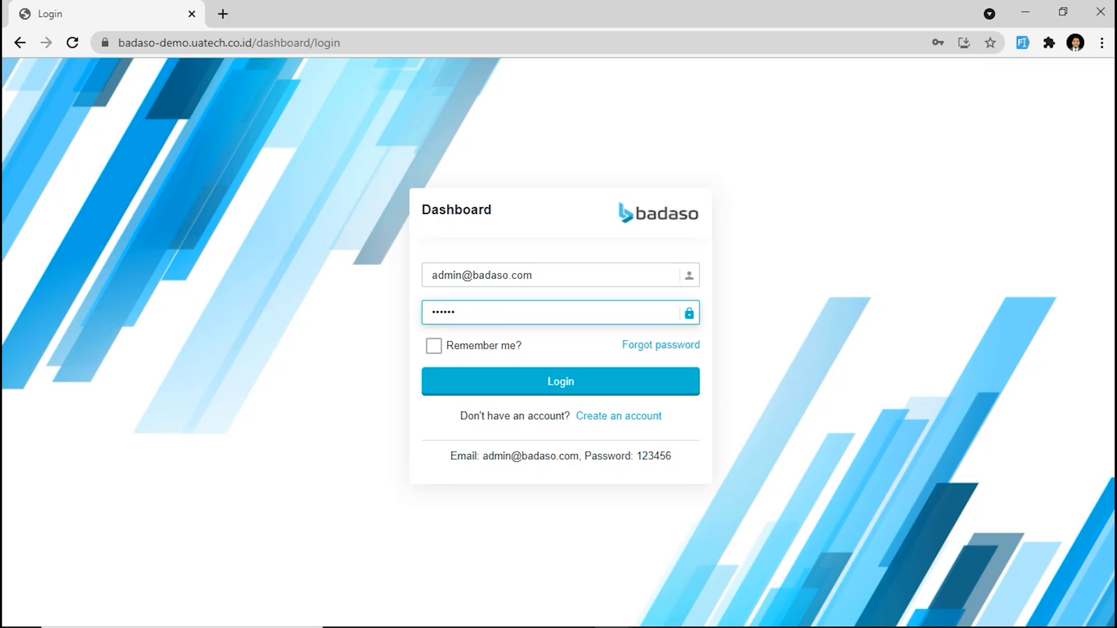
click(560, 381)
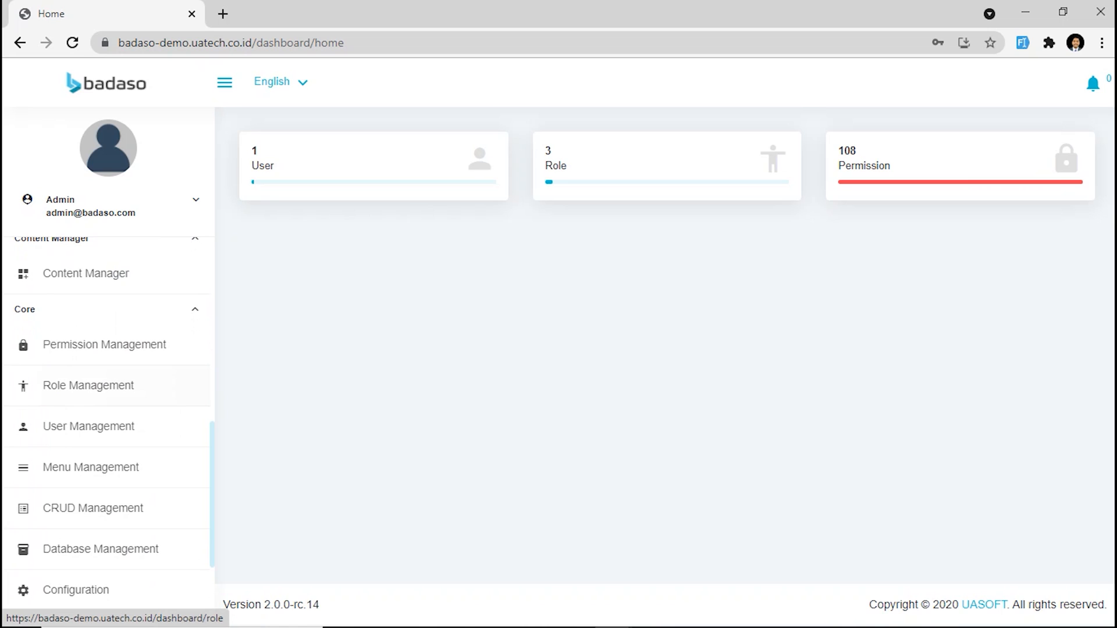
mouse_move(89, 426)
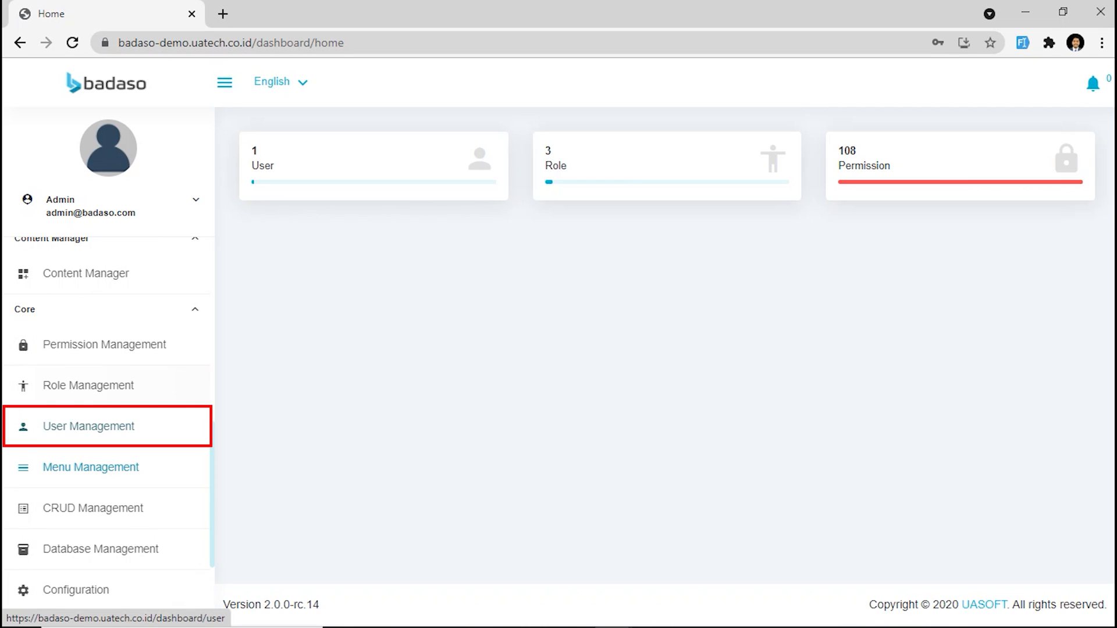
Go to User Management under the Core section of the sidebar.
click(89, 426)
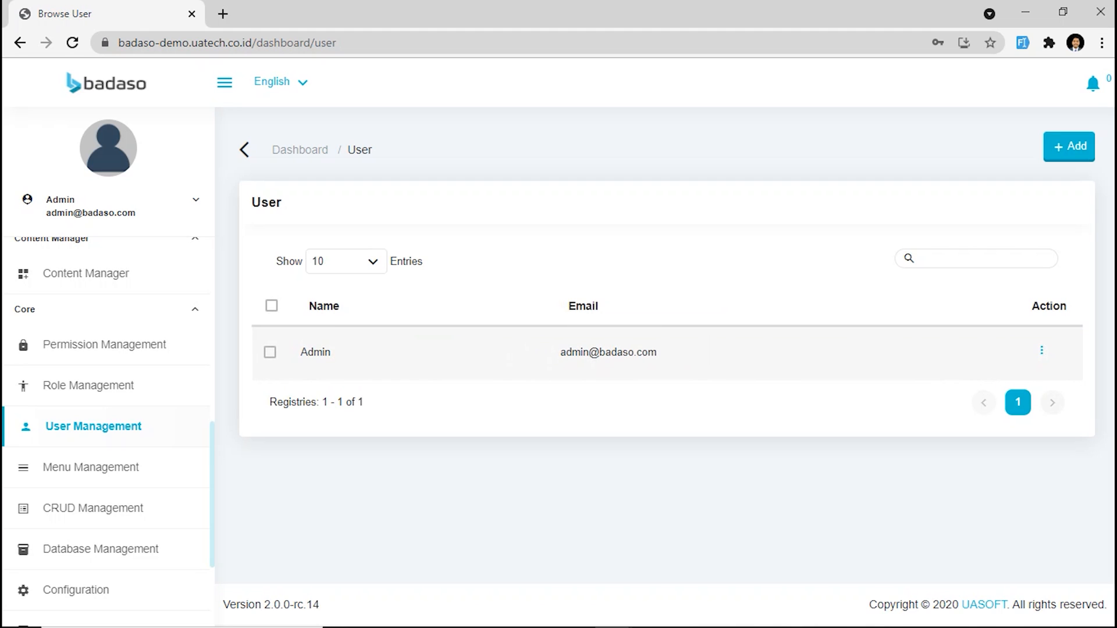
Go to Role Management in the sidebar.
click(88, 385)
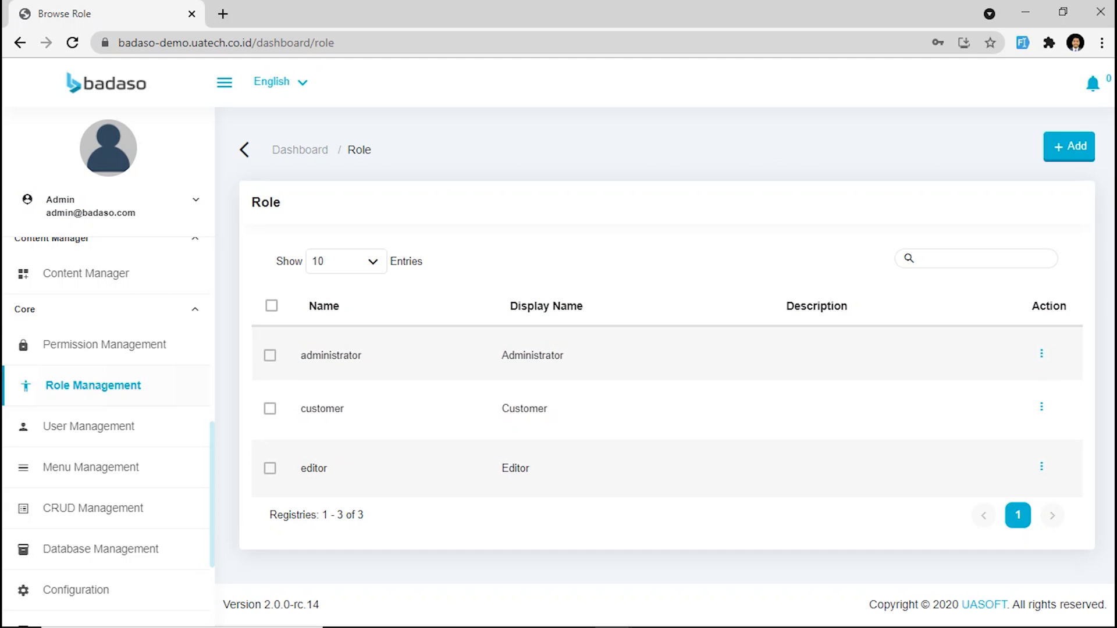
Go to Permission Management in the sidebar.
click(104, 345)
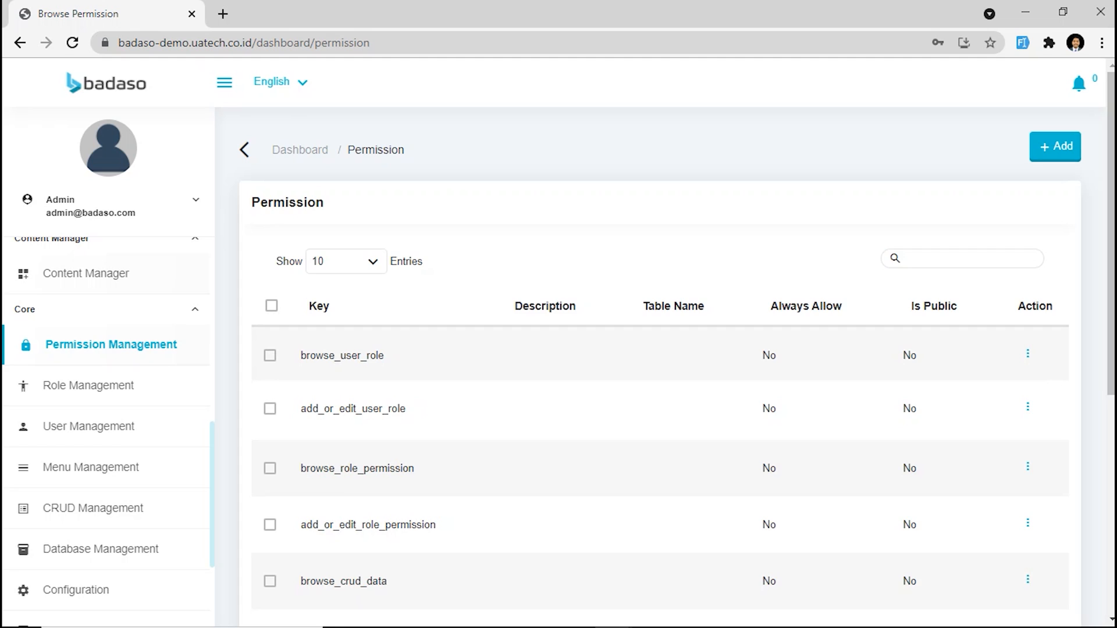
Scroll through the permission list, then go to Menu Management.
scroll(down, 3)
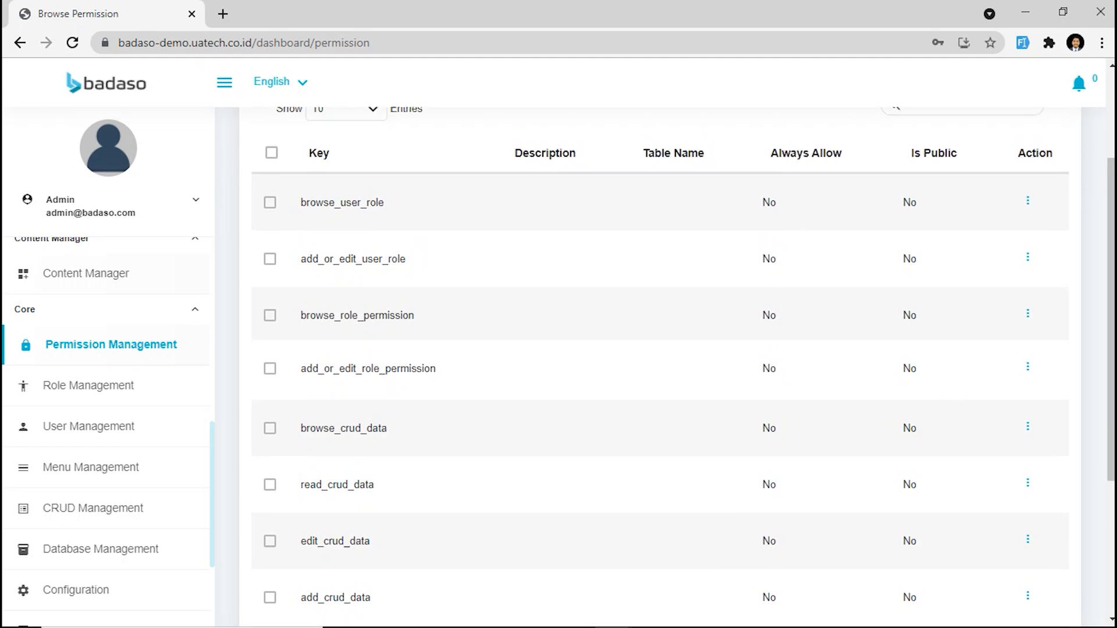
scroll(down, 3)
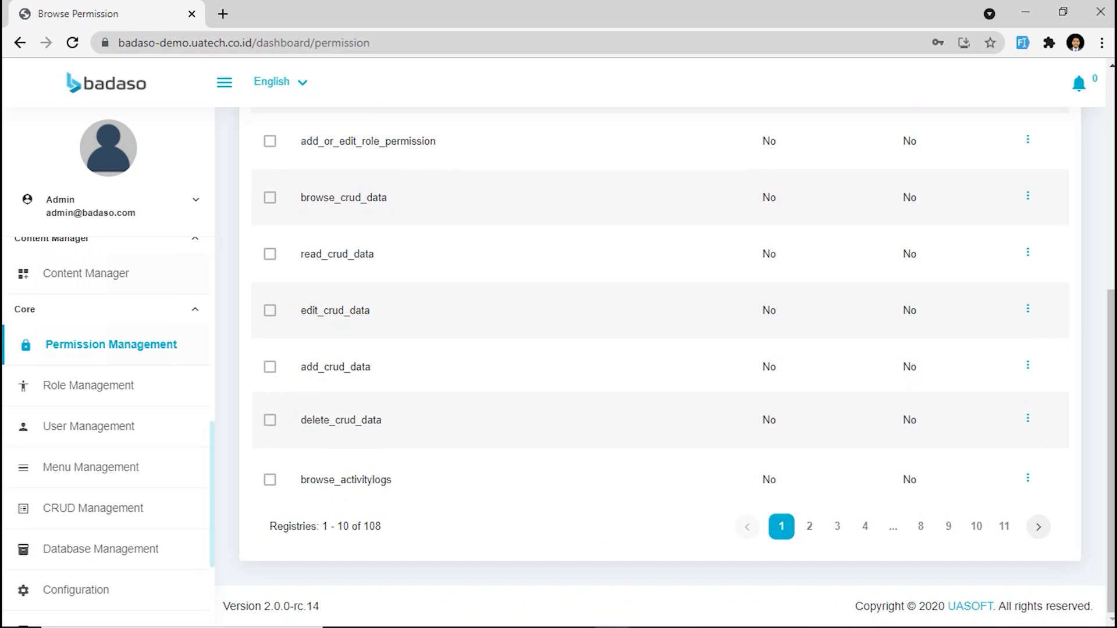
mouse_move(89, 426)
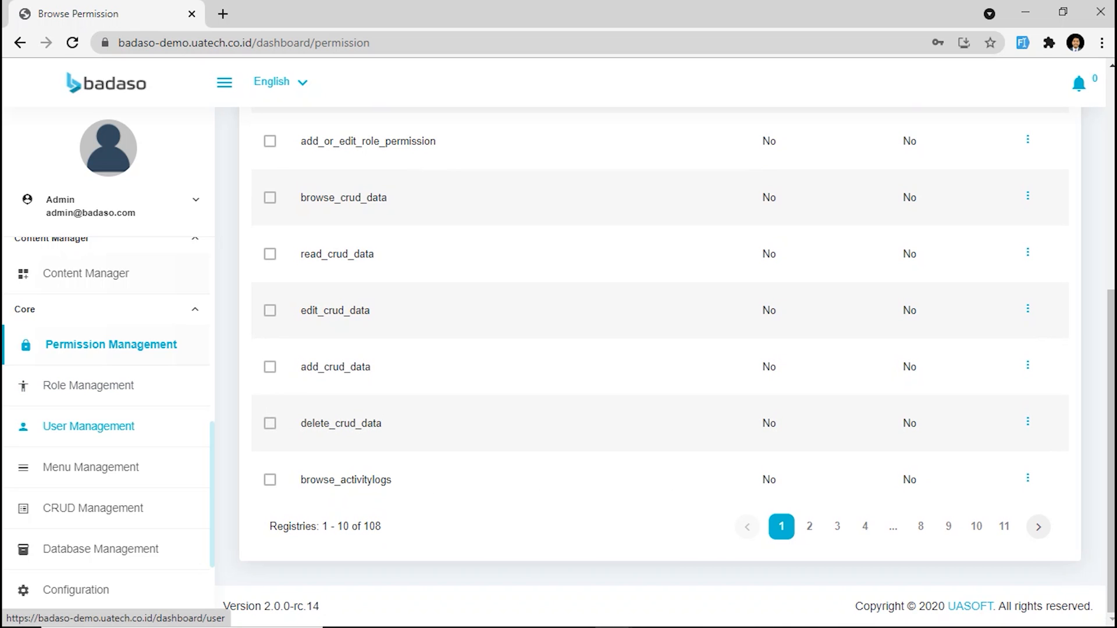
click(96, 467)
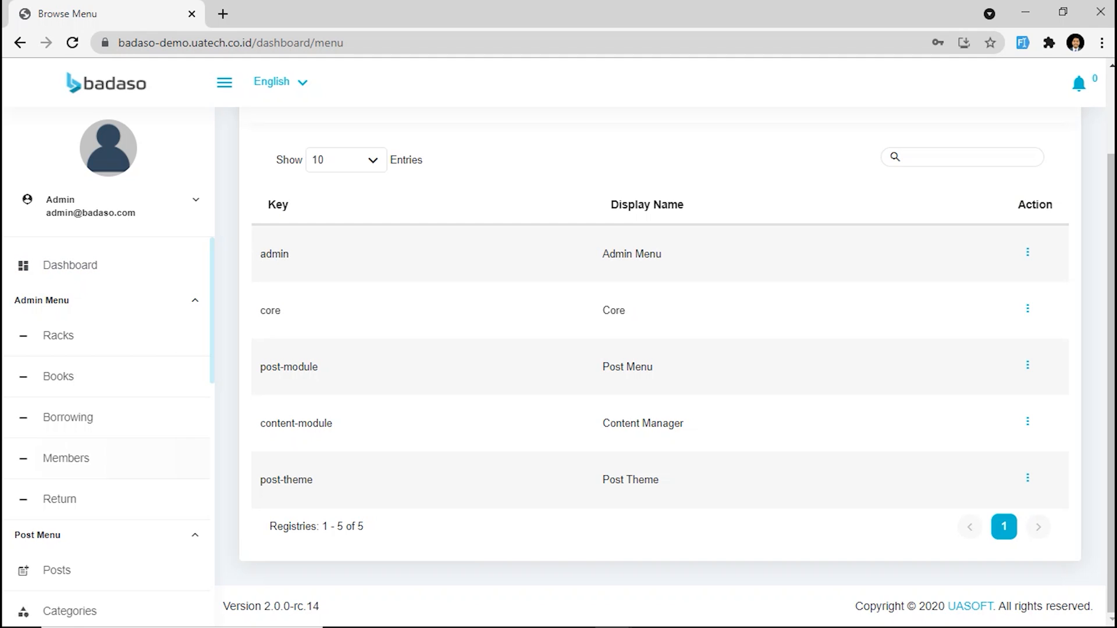
Scroll the sidebar down and go to the Configuration page.
scroll(down, 3)
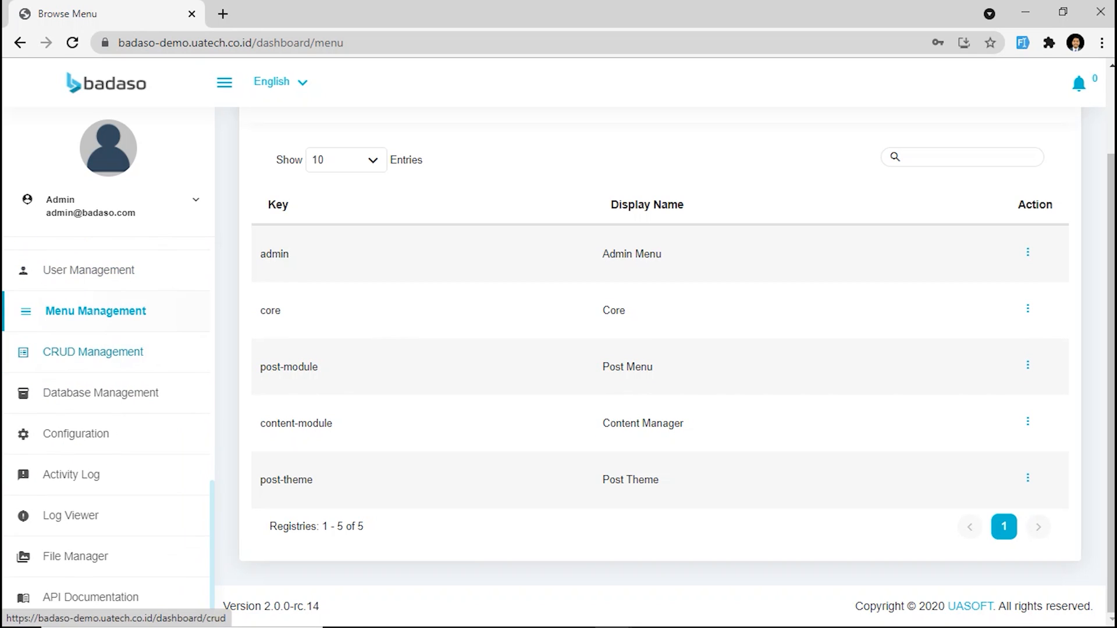
click(76, 434)
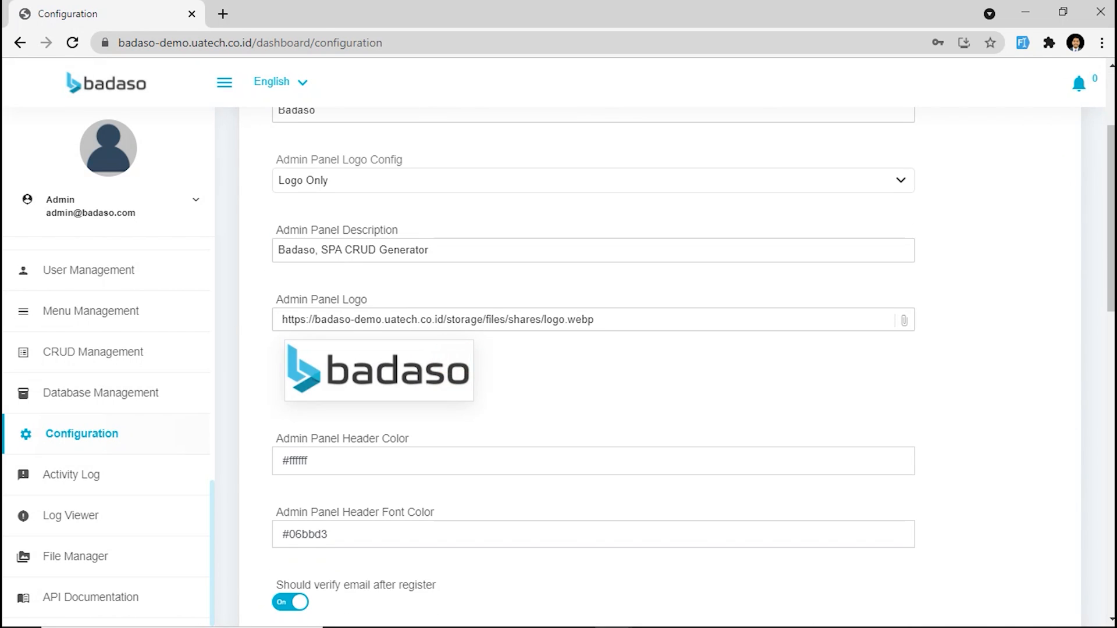
scroll(down, 3)
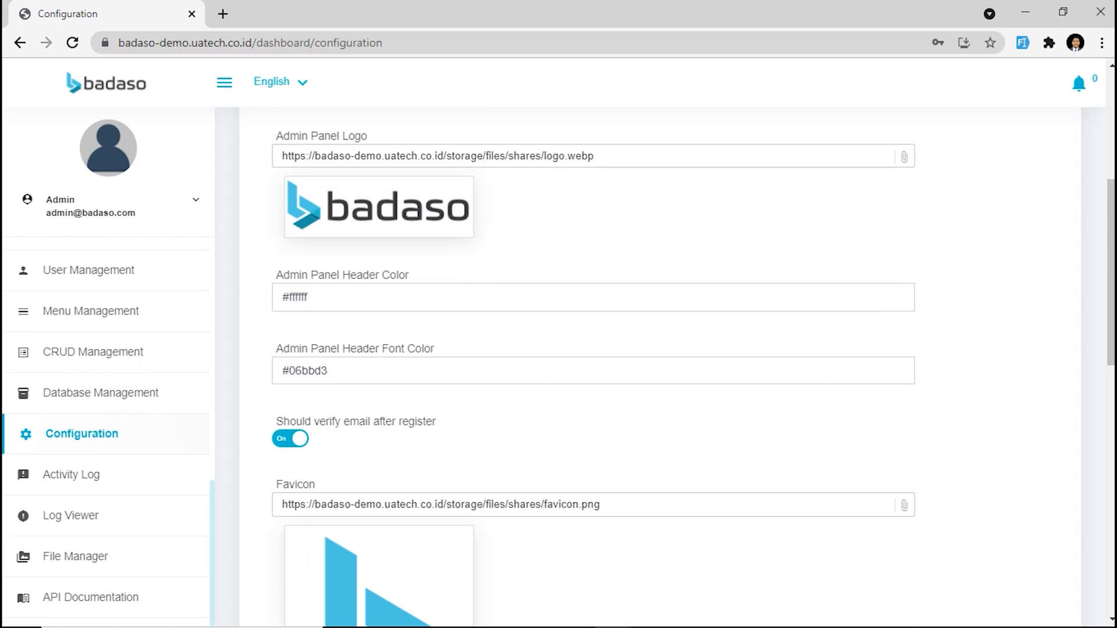
click(591, 298)
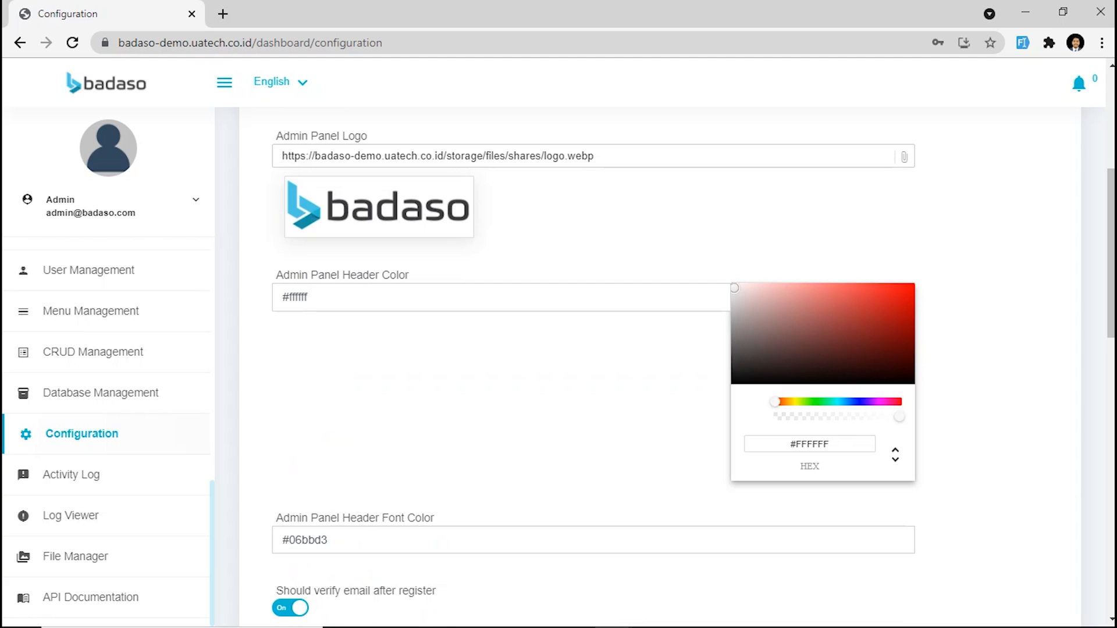
scroll(down, 3)
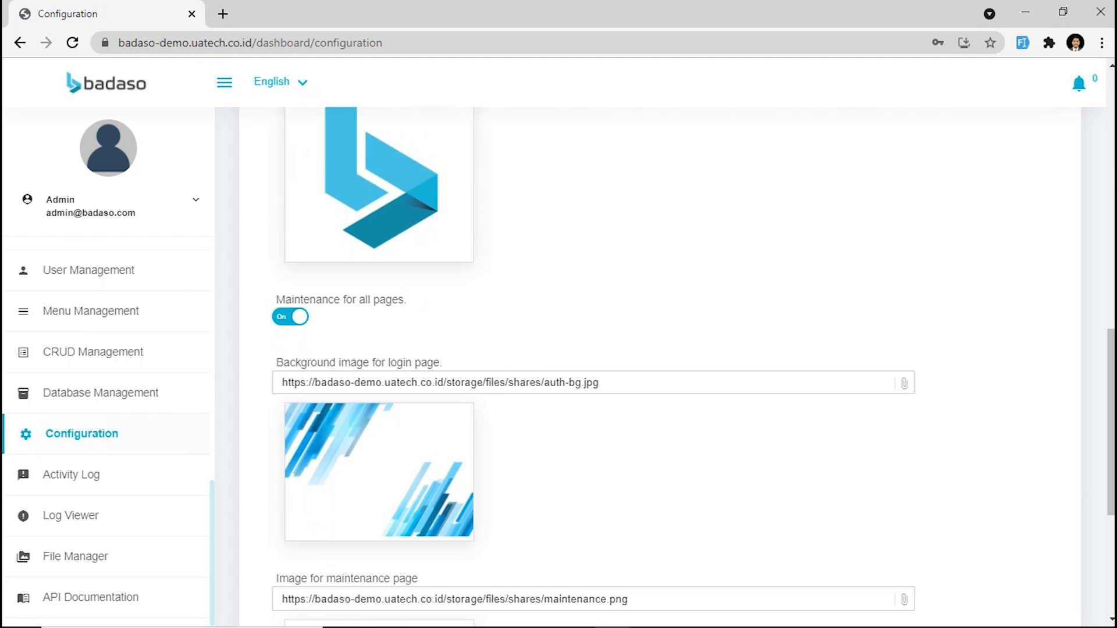
scroll(down, 3)
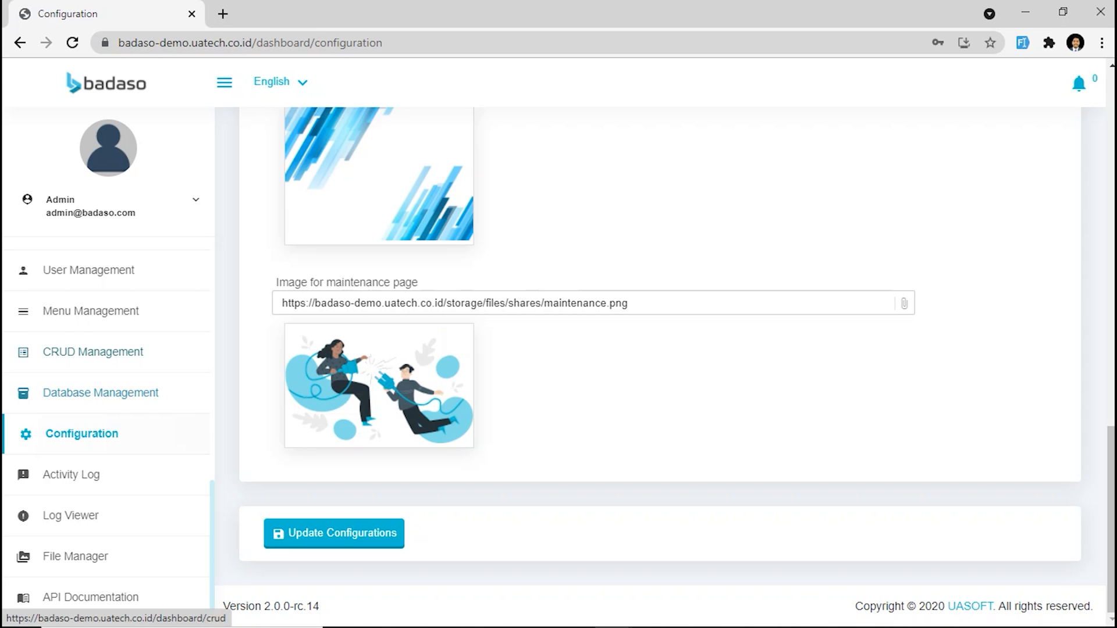
mouse_move(92, 351)
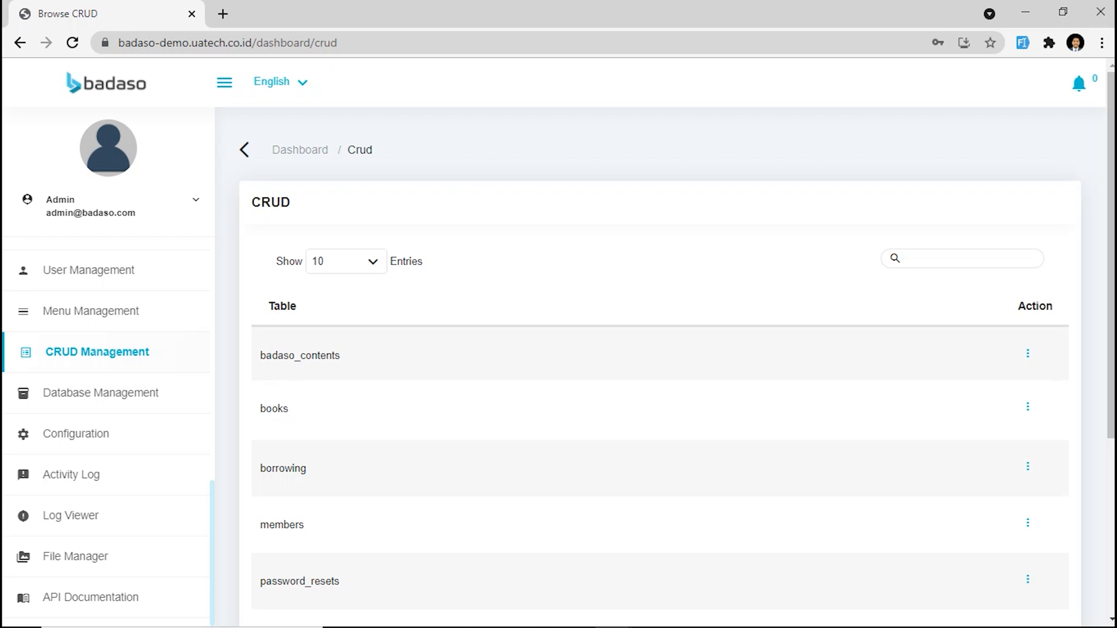
Leave the CRUD page for Database Management, which shows an empty table list and notice.
click(1027, 353)
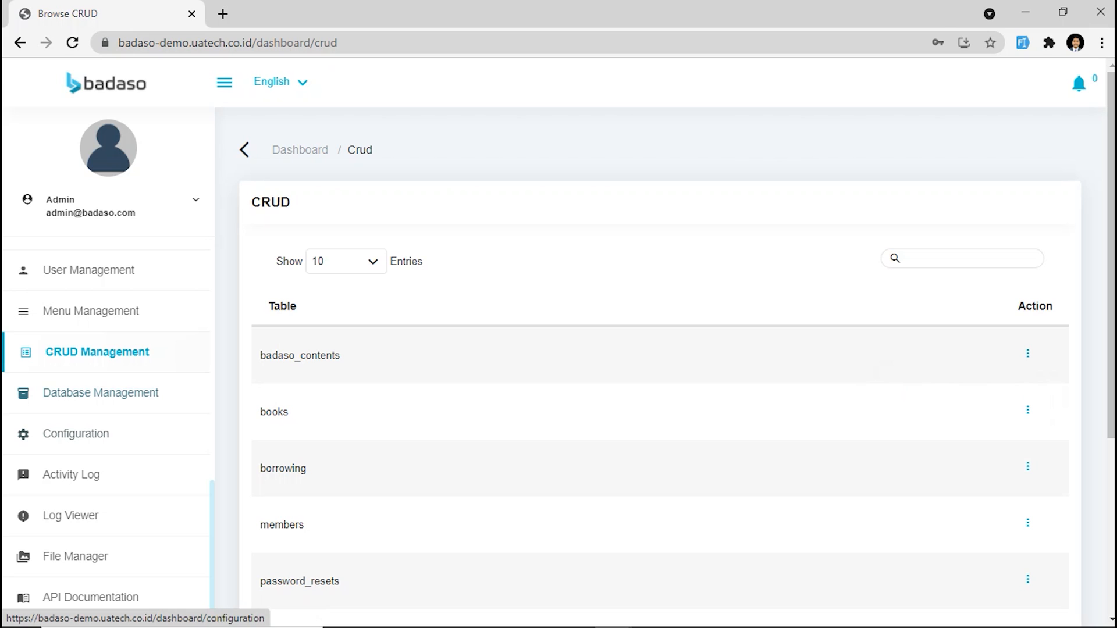
click(101, 393)
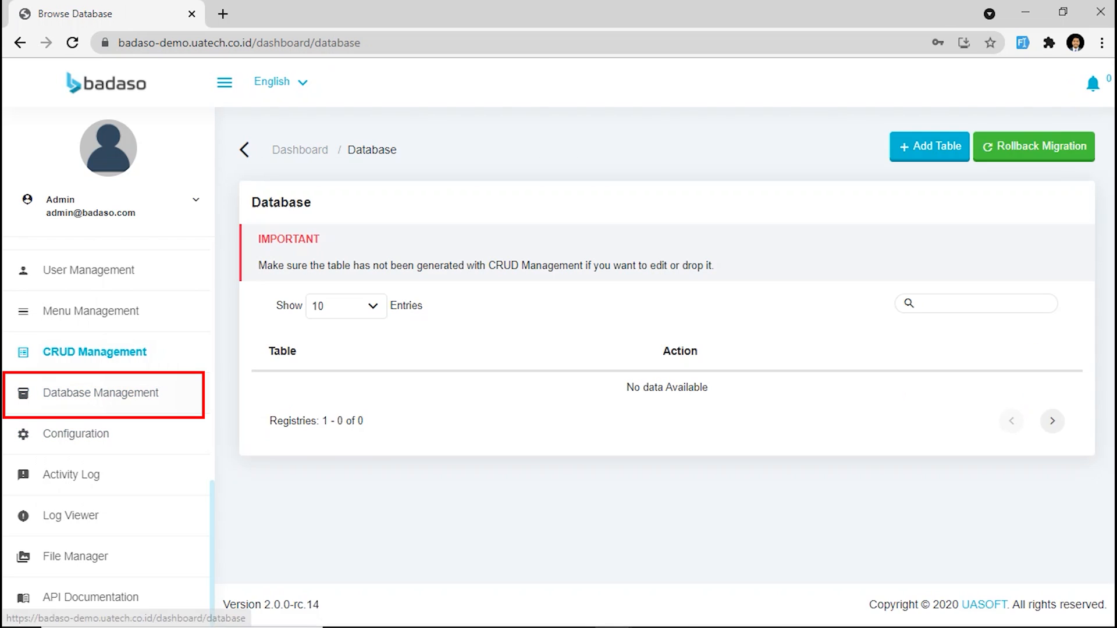
Browse the eight database tables, including books, borrowing, members, racks, return and users.
click(101, 393)
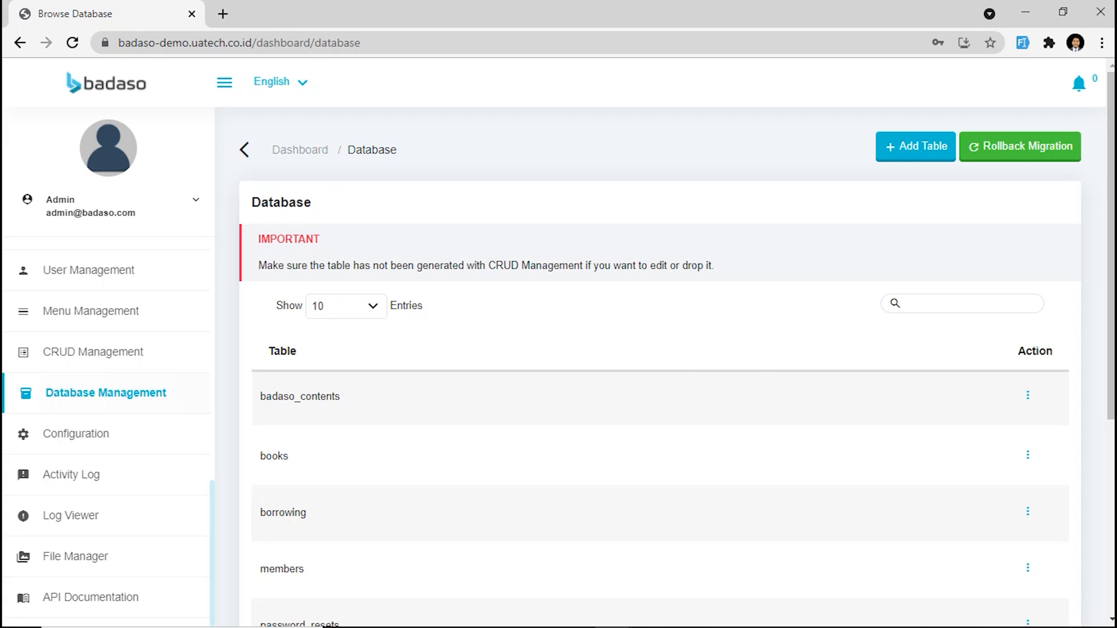
scroll(down, 3)
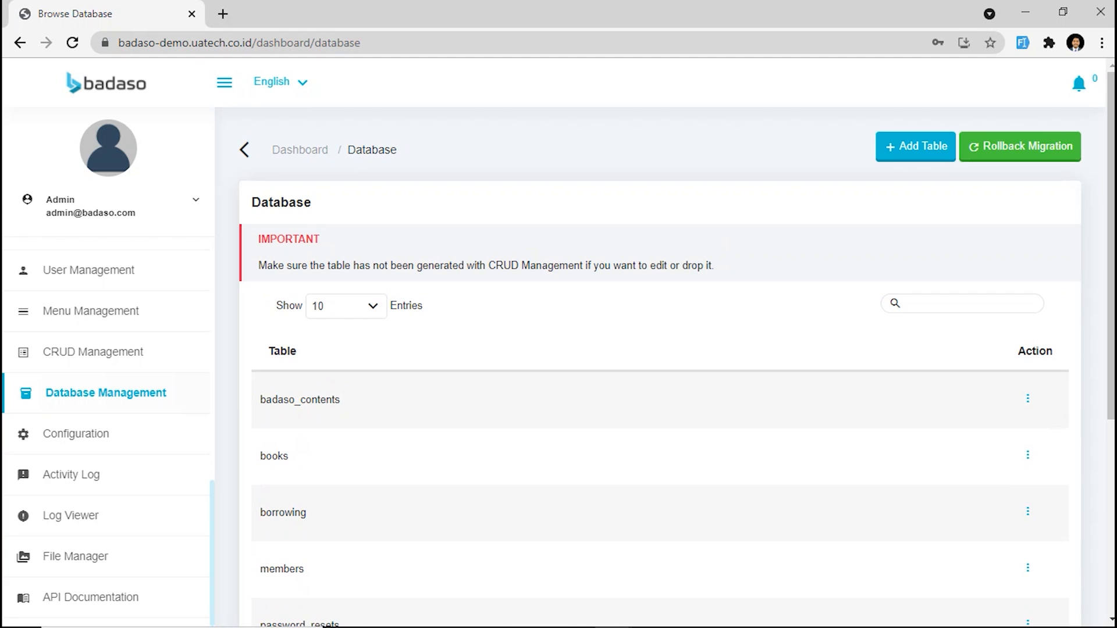
scroll(down, 3)
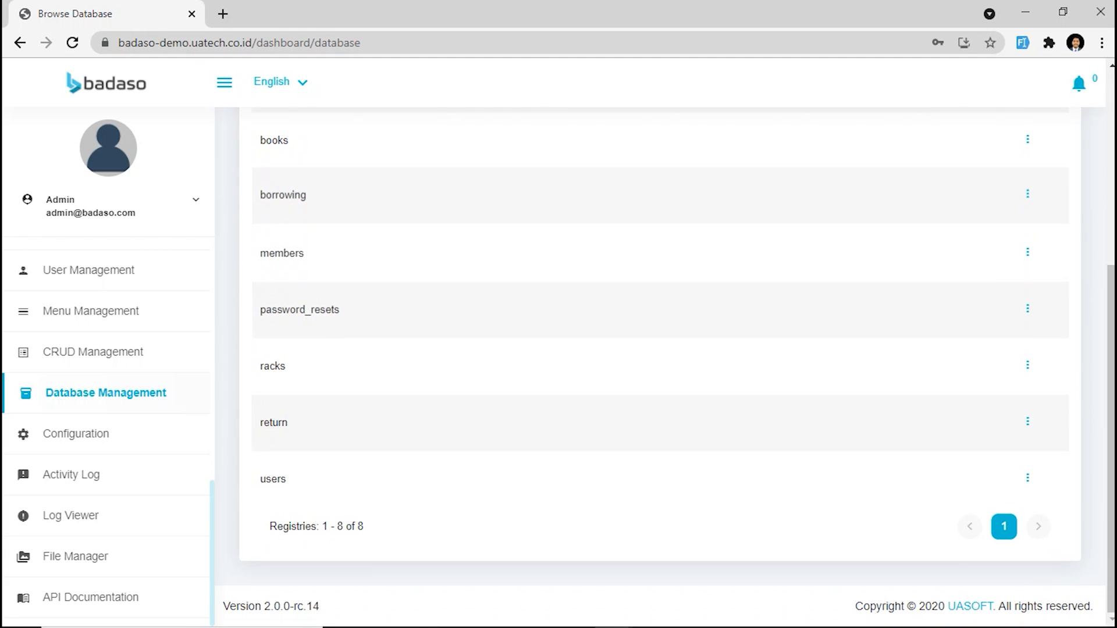
scroll(up, 3)
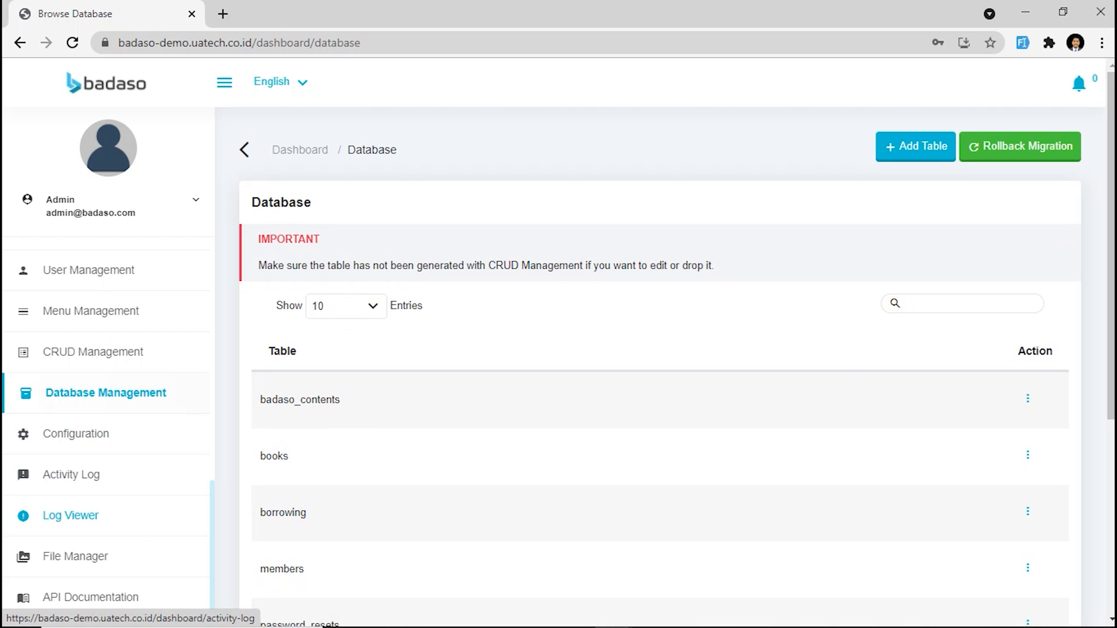
Open the Activity Log and scroll through its Permission and RolePermission creation entries.
click(76, 475)
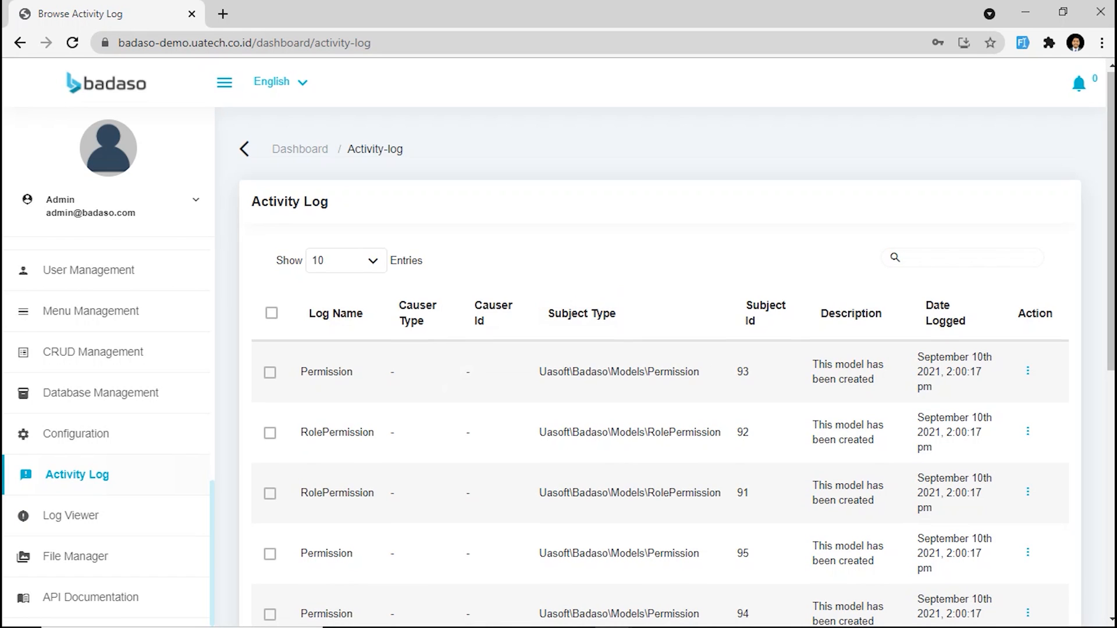
scroll(down, 3)
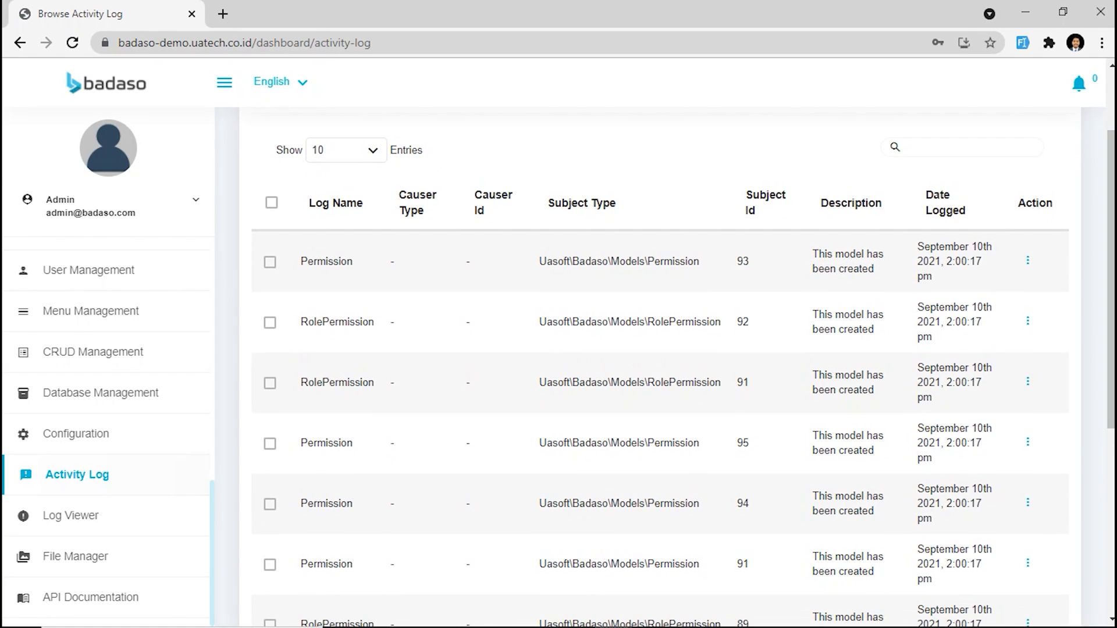
scroll(down, 3)
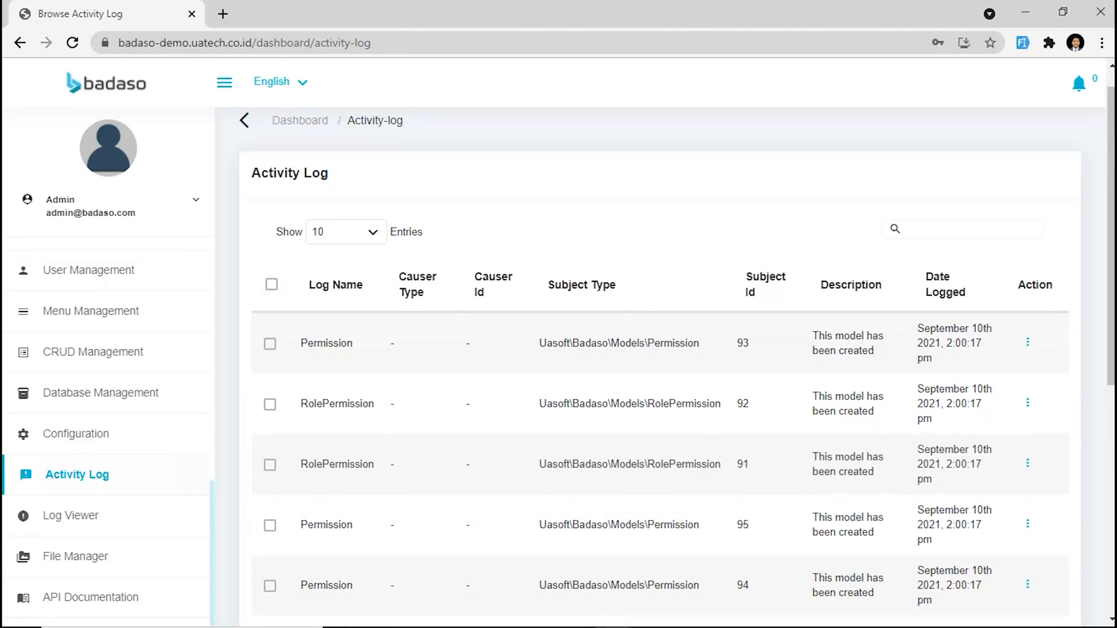
mouse_move(92, 351)
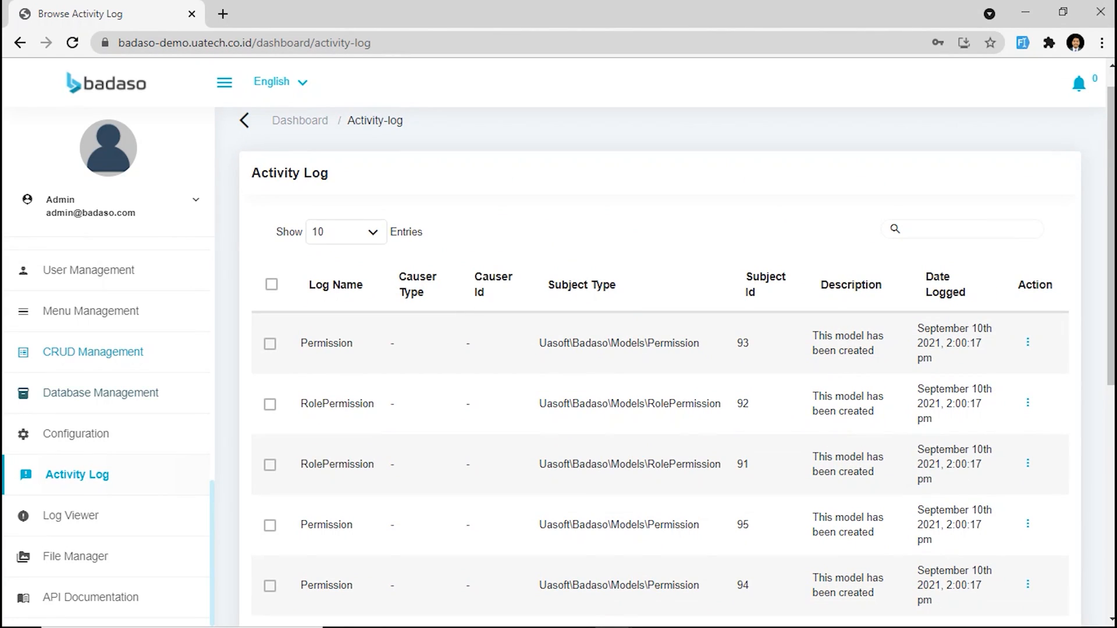
Open File Manager and view domicilio.svg with its rename, download, move and delete actions.
click(78, 557)
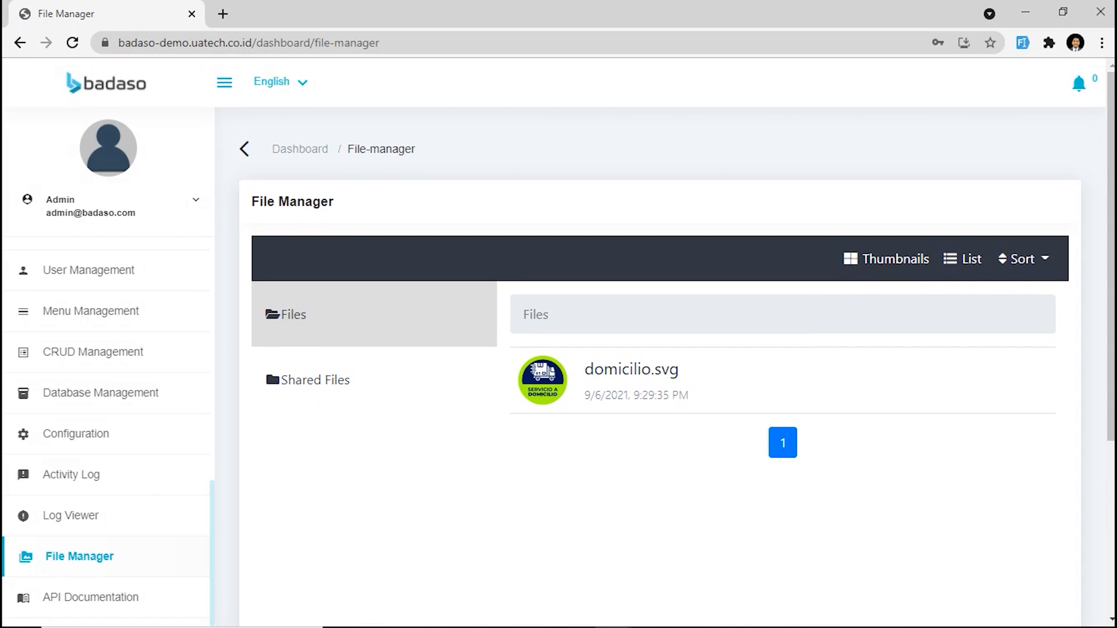
scroll(down, 3)
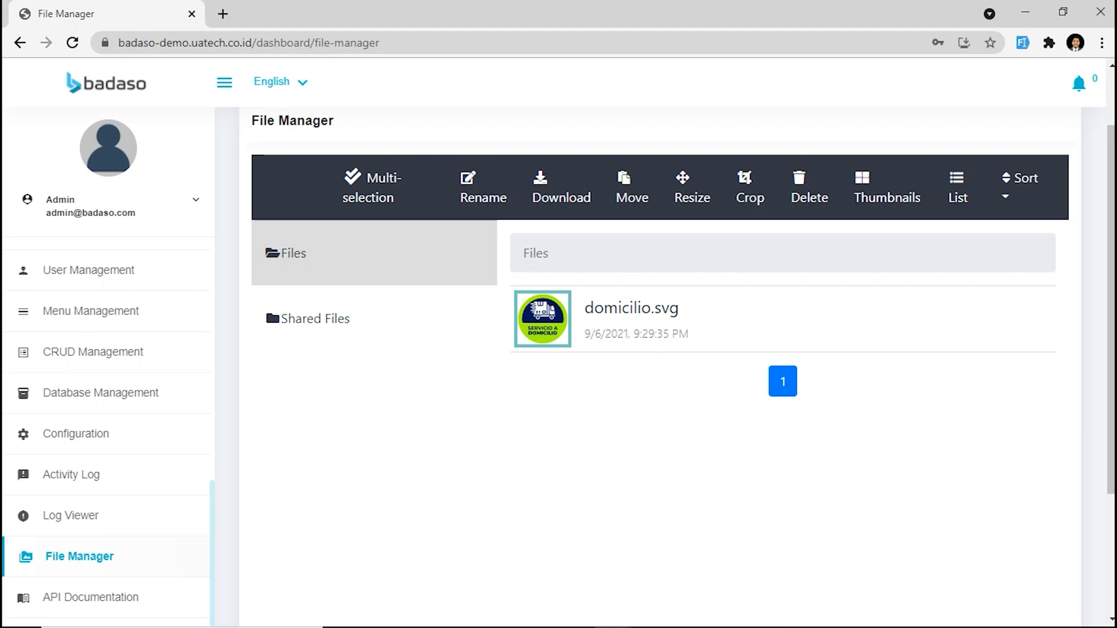
scroll(down, 3)
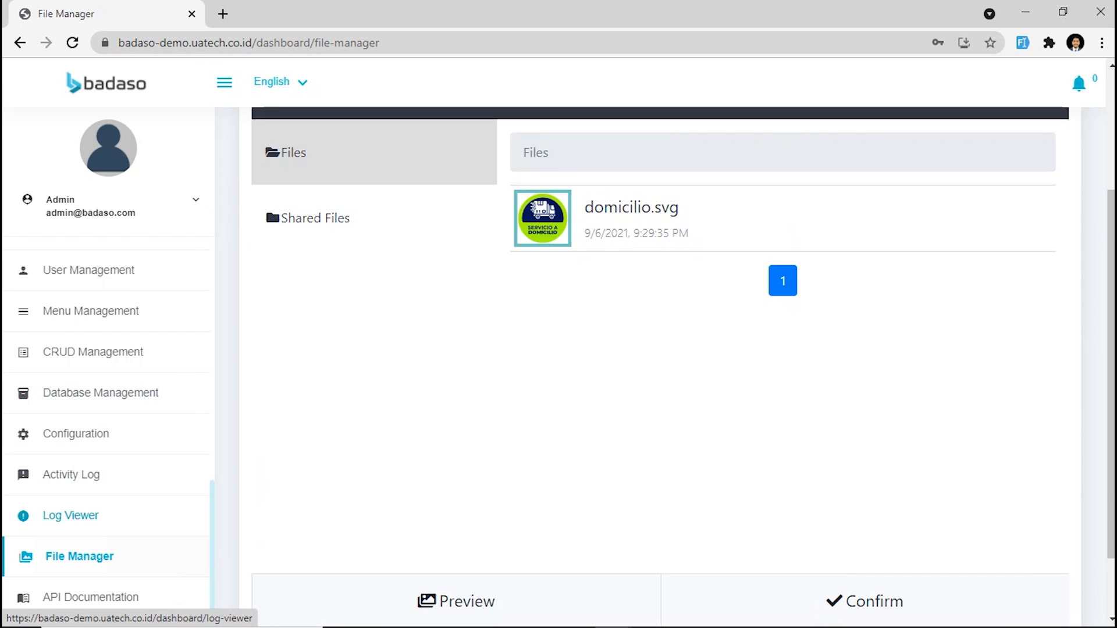
mouse_move(90, 597)
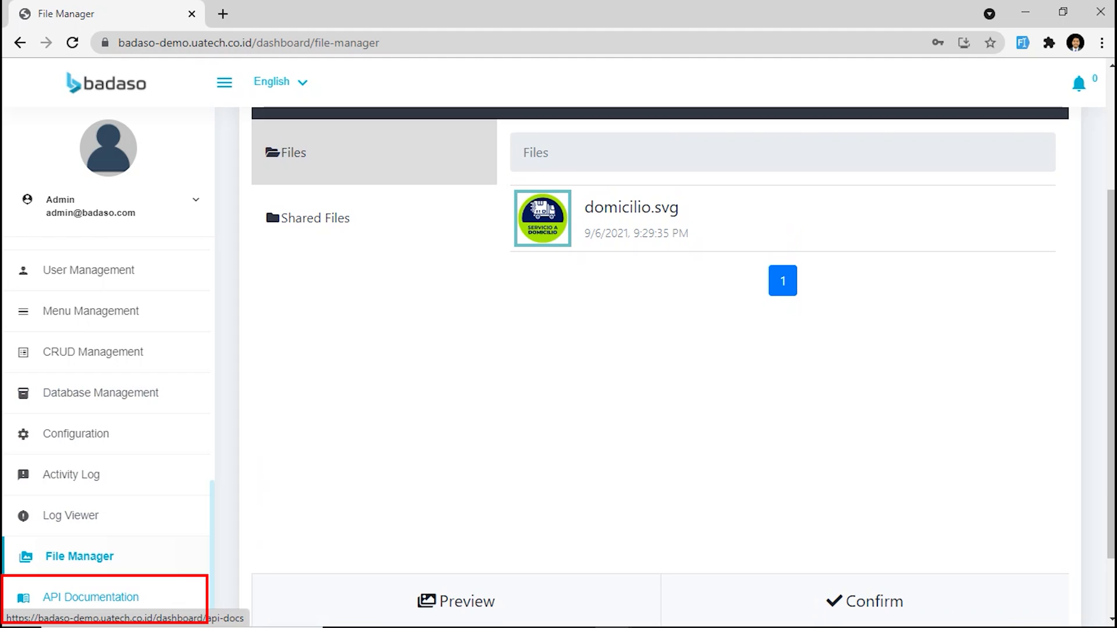
Load the Swagger API docs and scroll through auth, badaso-contents, books and borrowing endpoints.
click(91, 597)
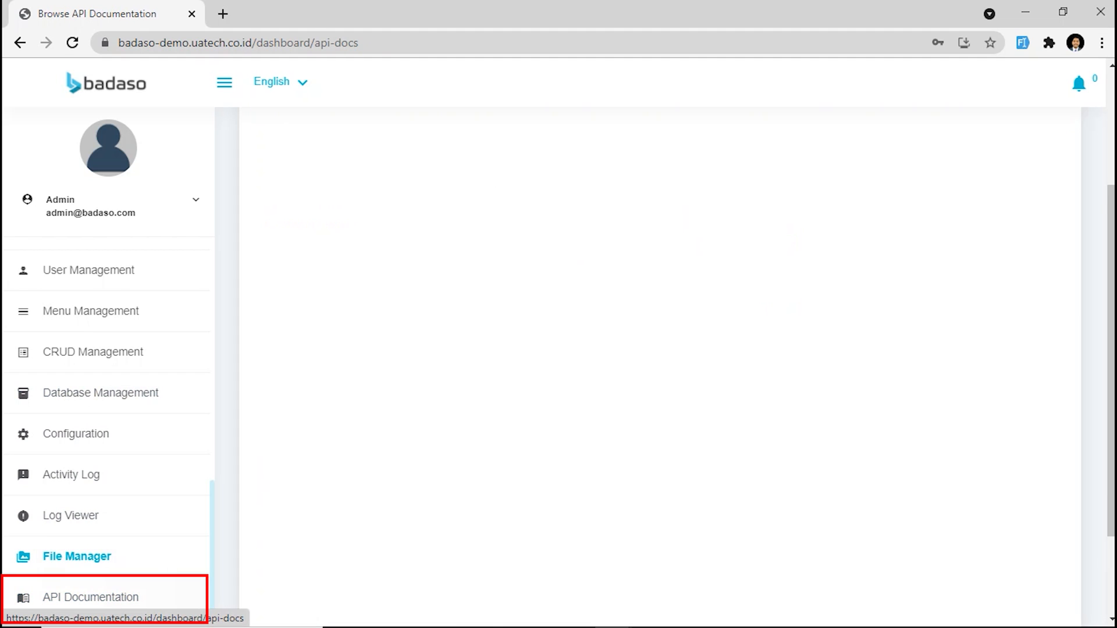
click(90, 597)
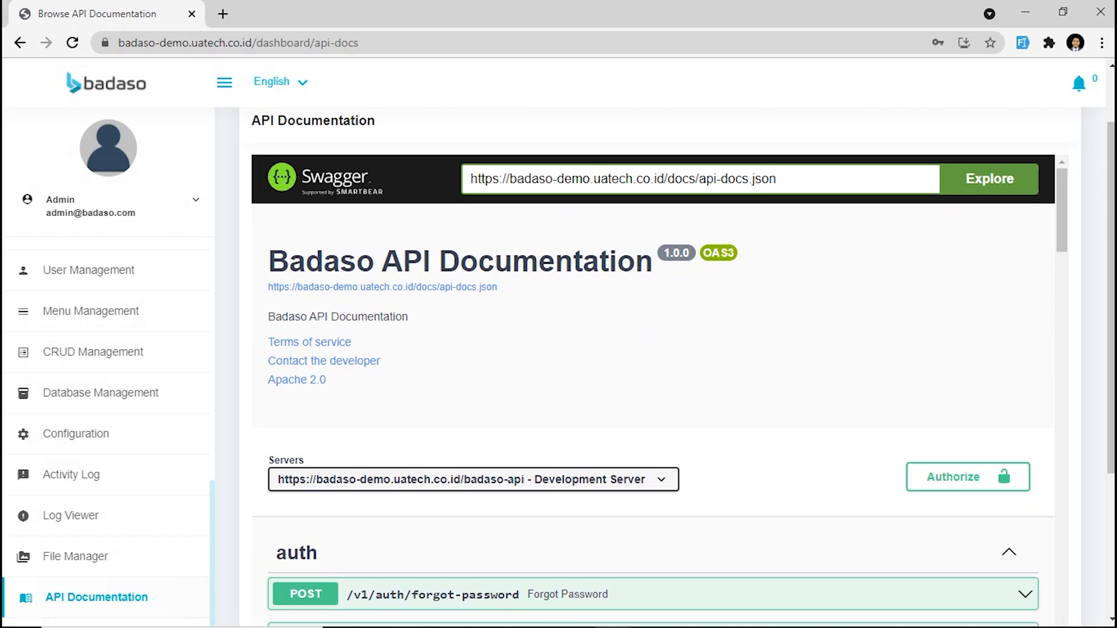
scroll(down, 3)
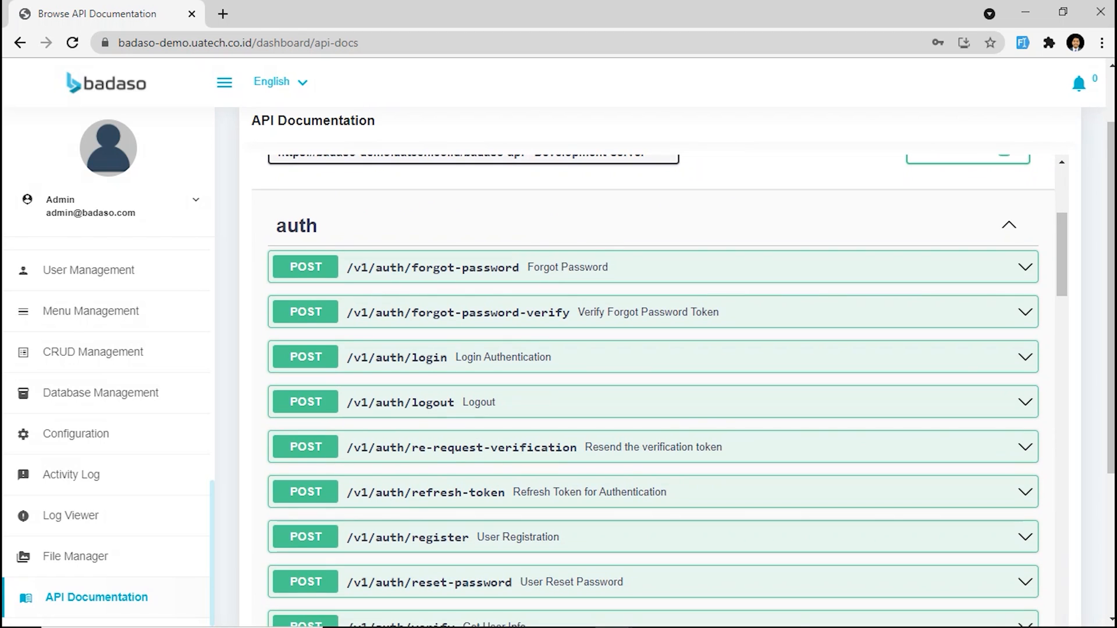
scroll(down, 3)
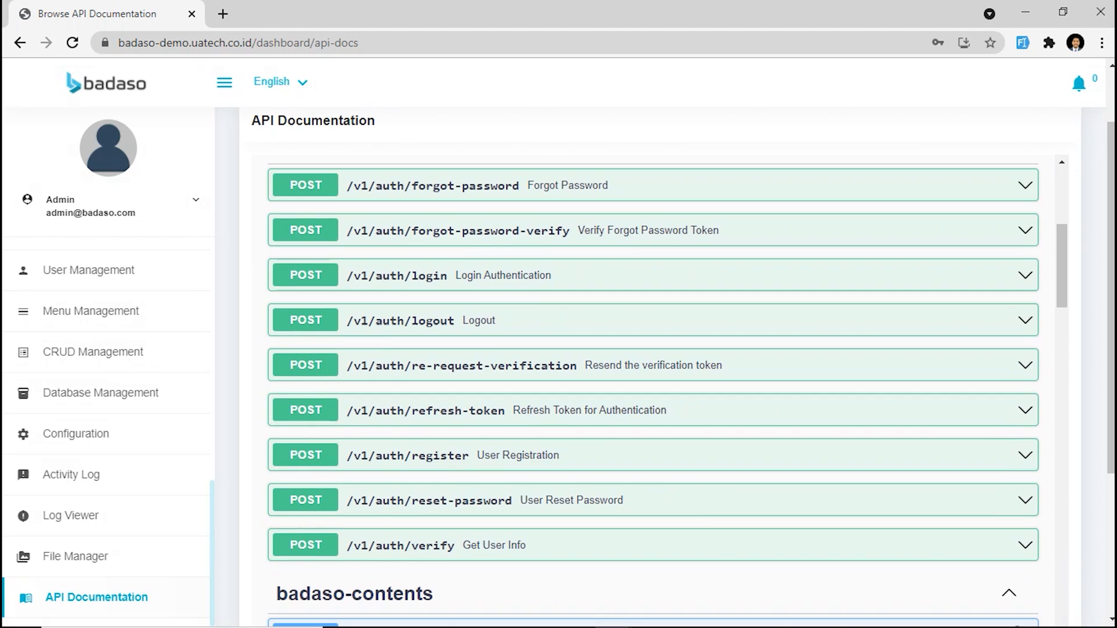
scroll(down, 3)
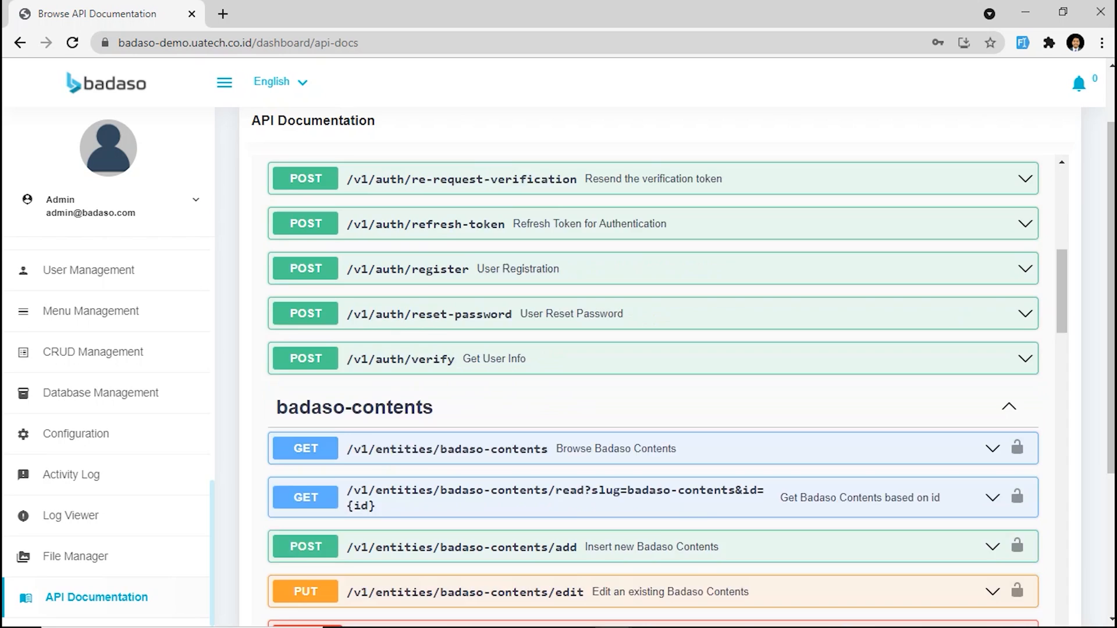
scroll(down, 3)
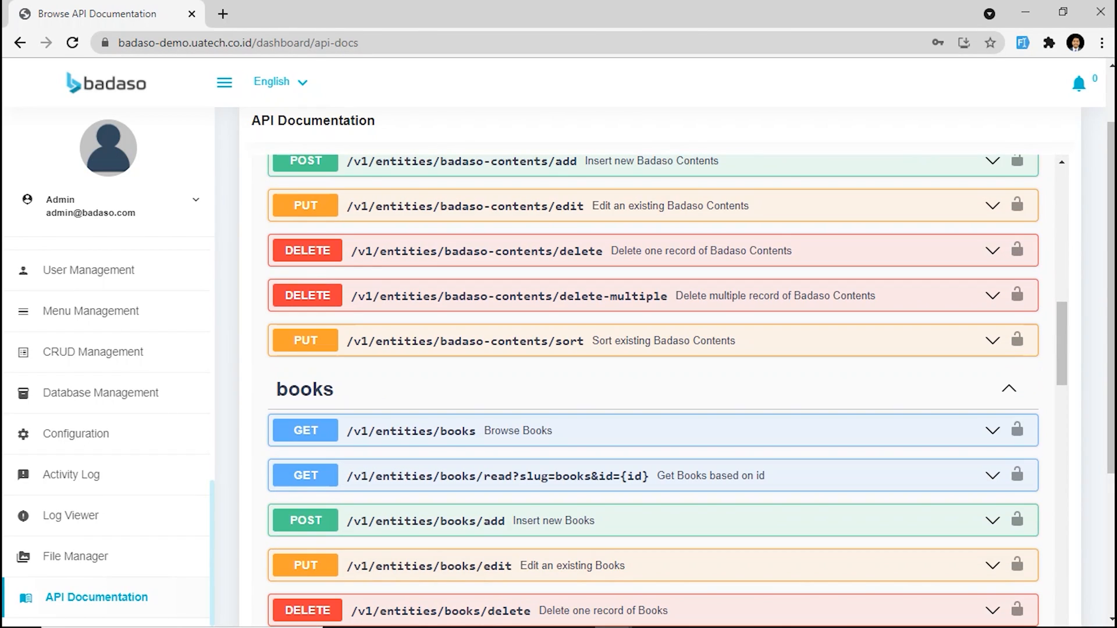
scroll(down, 3)
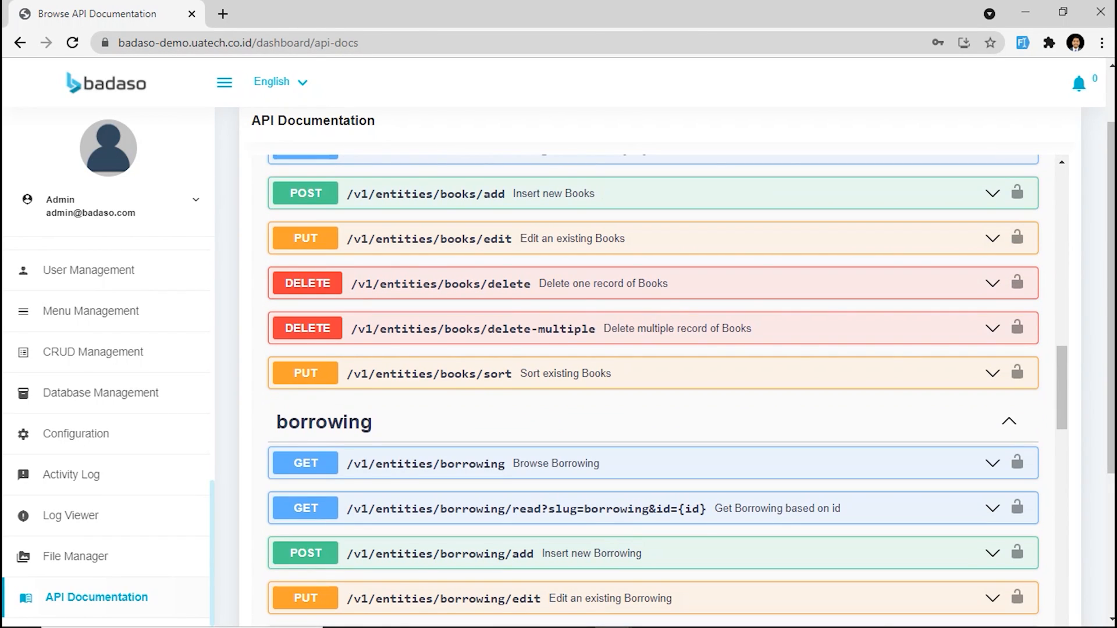
scroll(up, 3)
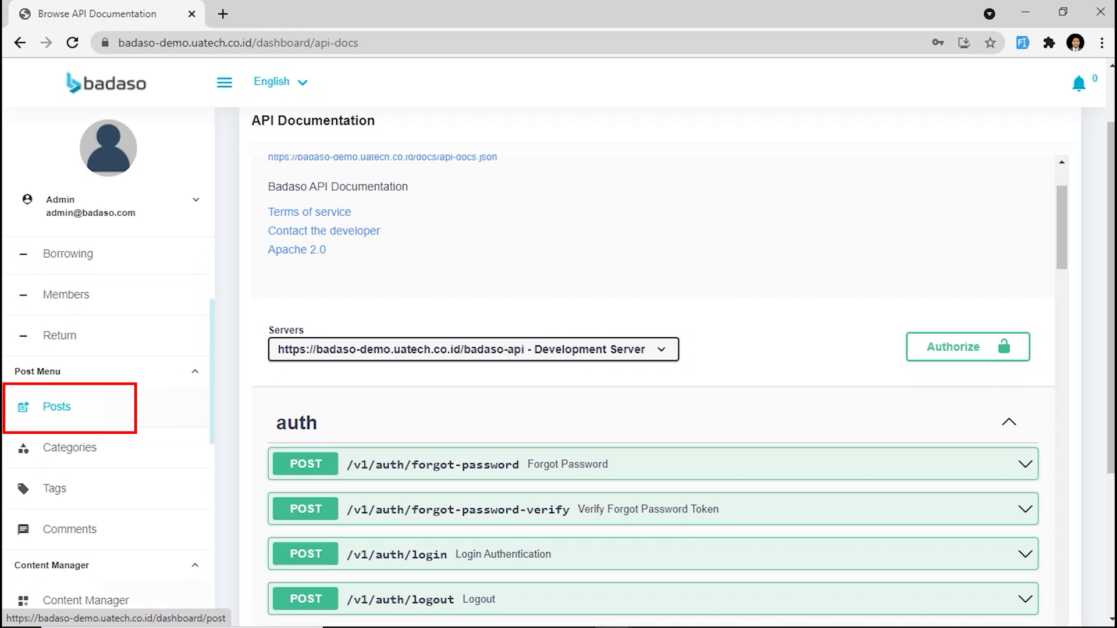
Browse the blog posts table, then open the empty Content Manager page.
click(56, 406)
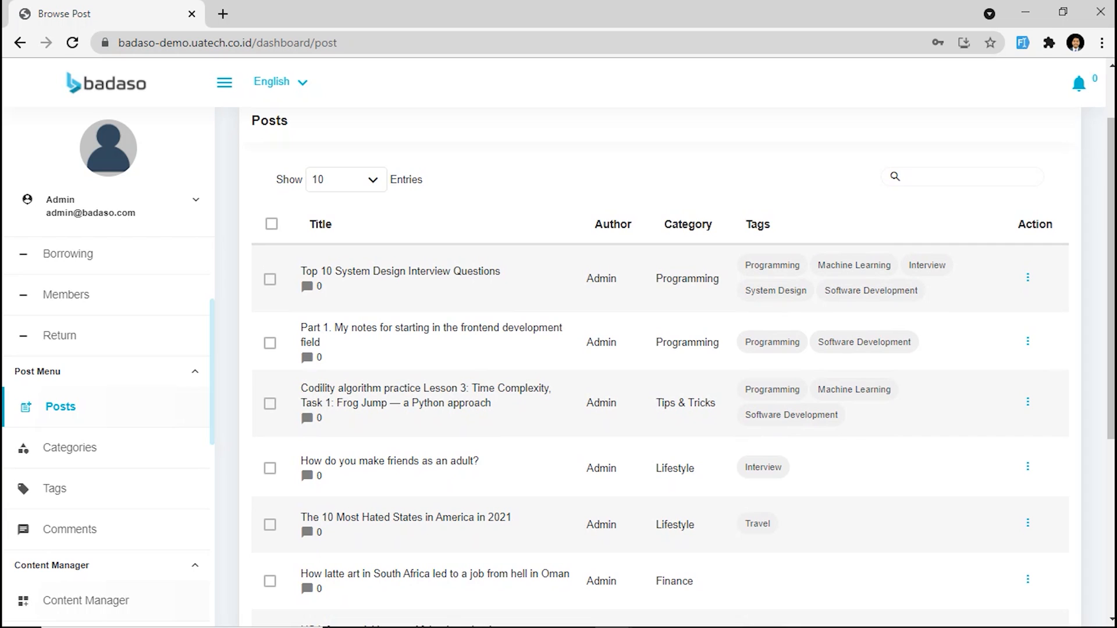
scroll(down, 3)
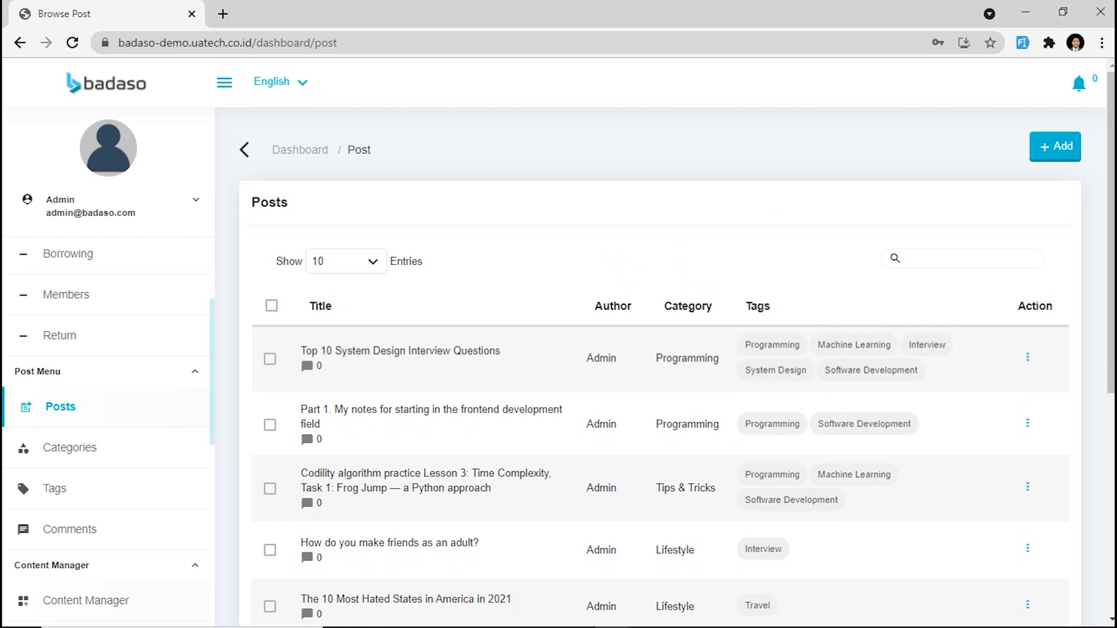
scroll(down, 3)
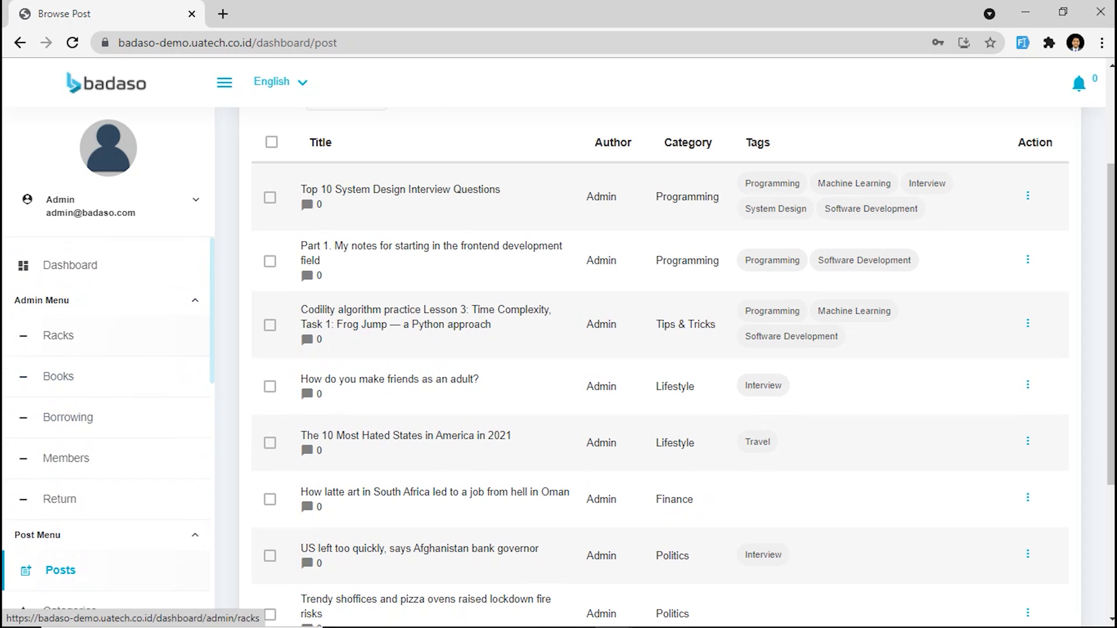
click(87, 437)
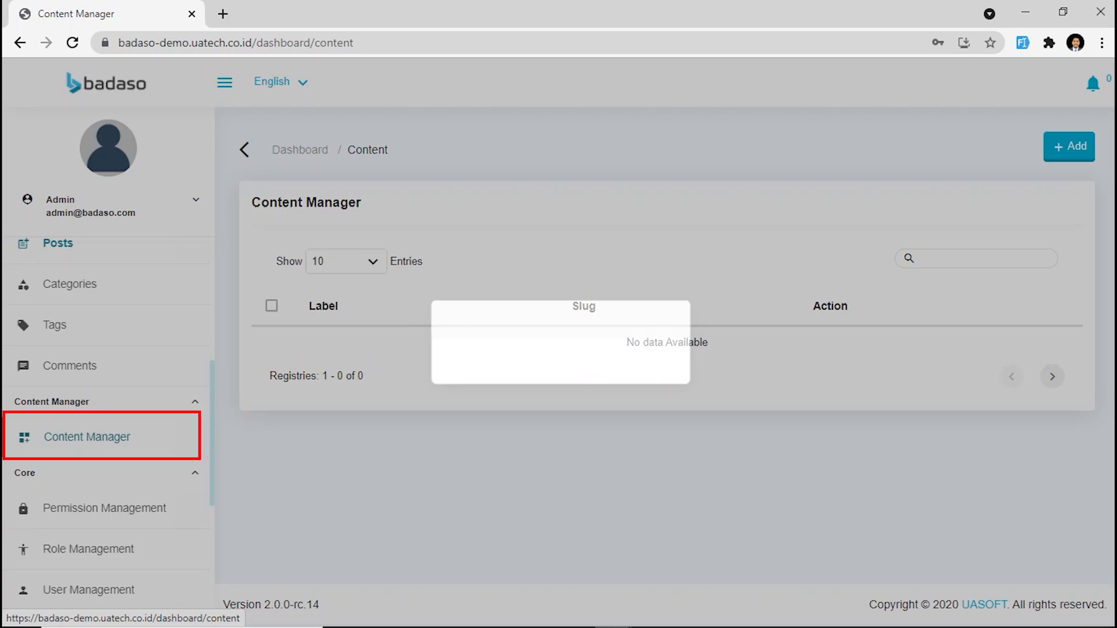